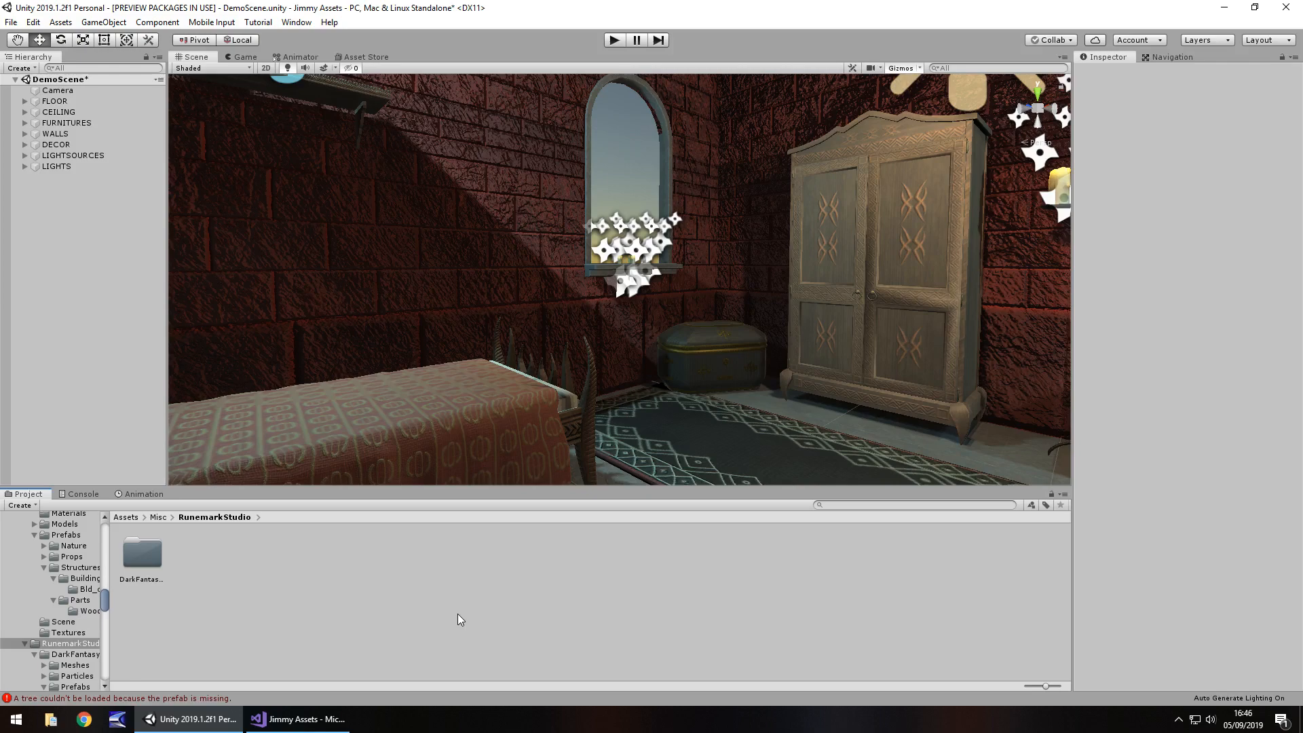
mouse_move(264, 570)
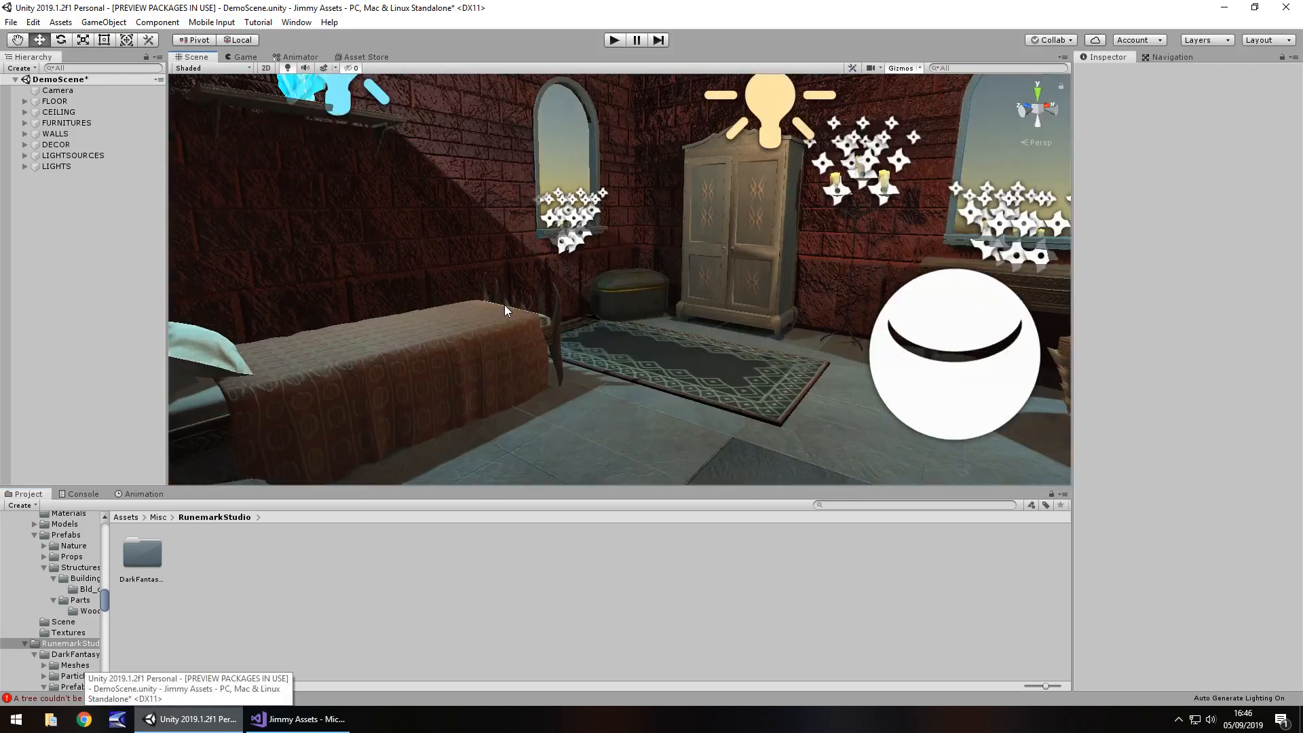
Assign the new post-processing profile to the scene camera's Post Processing Behaviour
drag(502, 309, 547, 379)
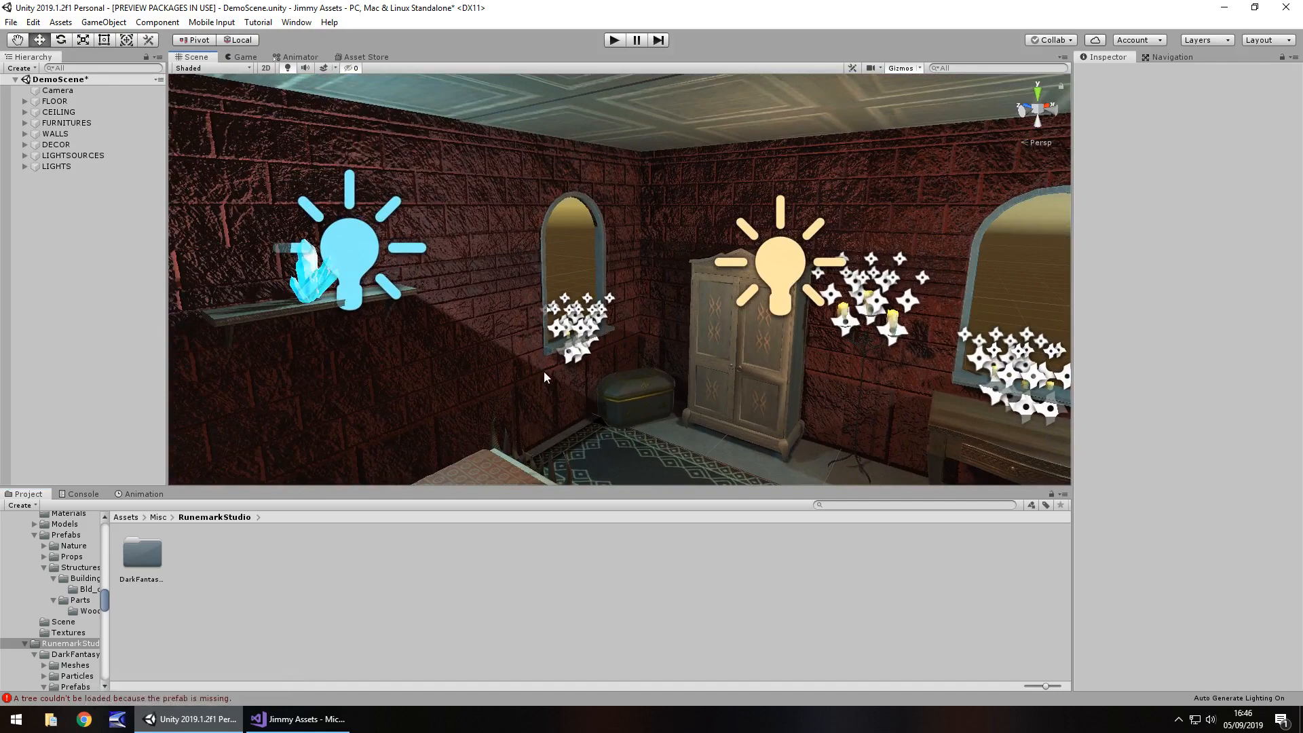
mouse_move(508, 360)
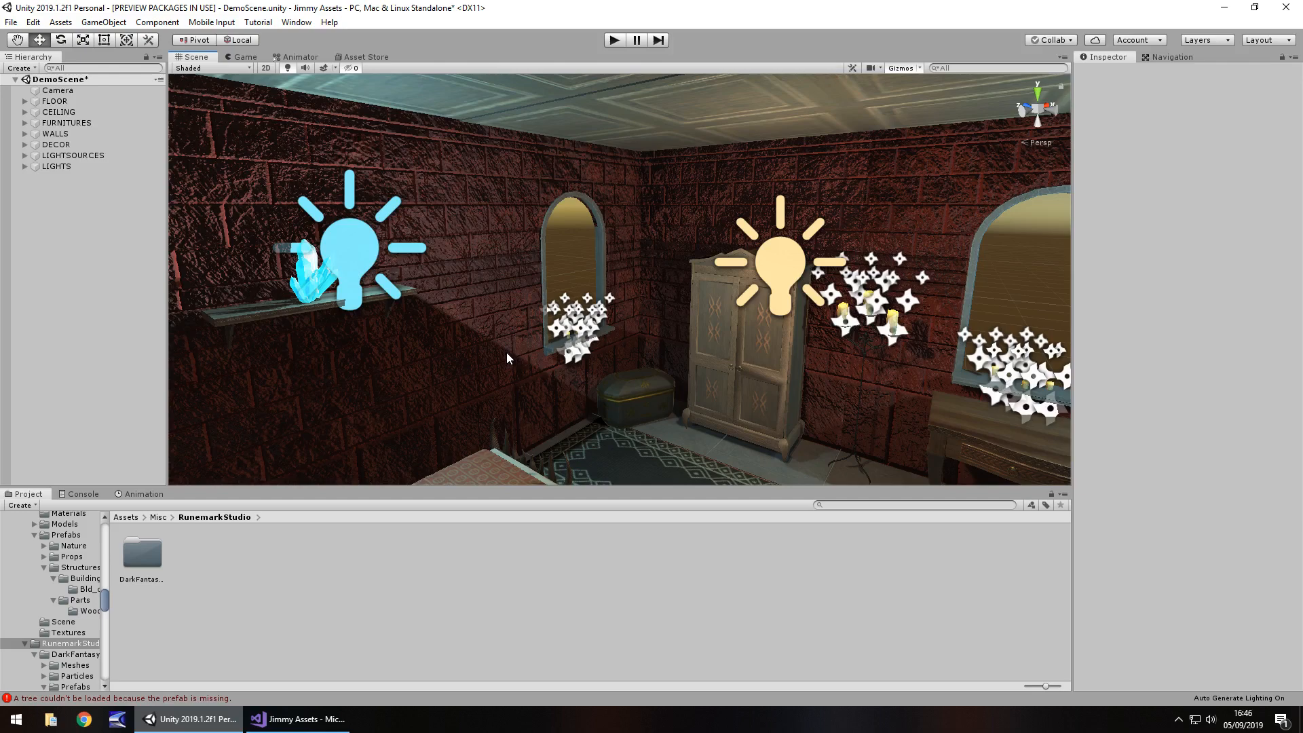
mouse_move(506, 457)
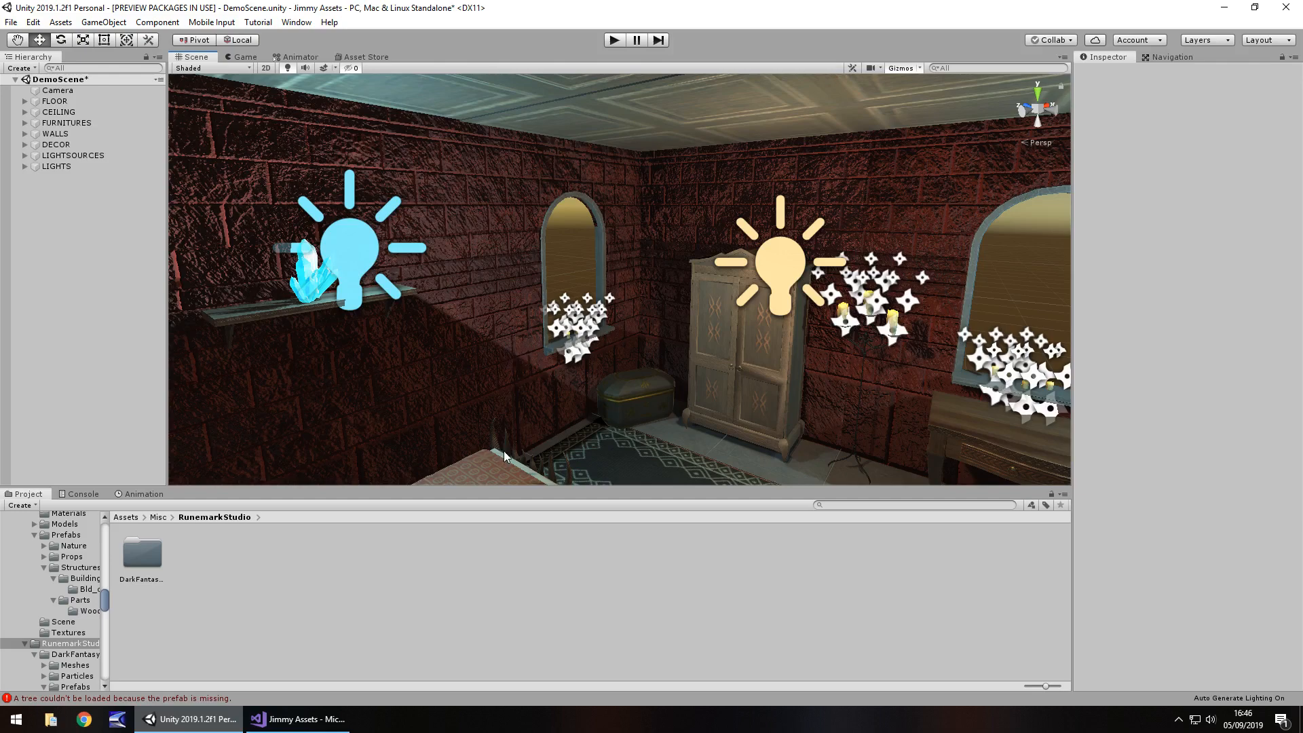
mouse_move(595, 370)
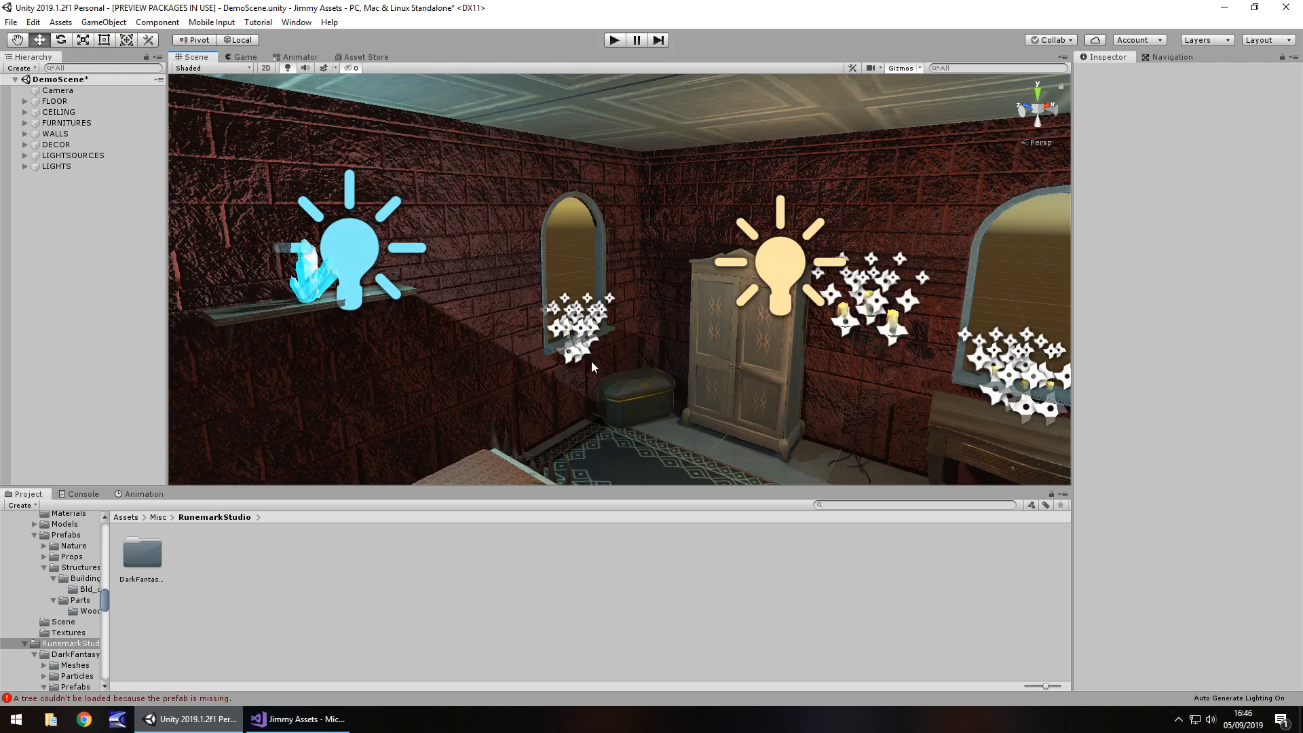
mouse_move(561, 266)
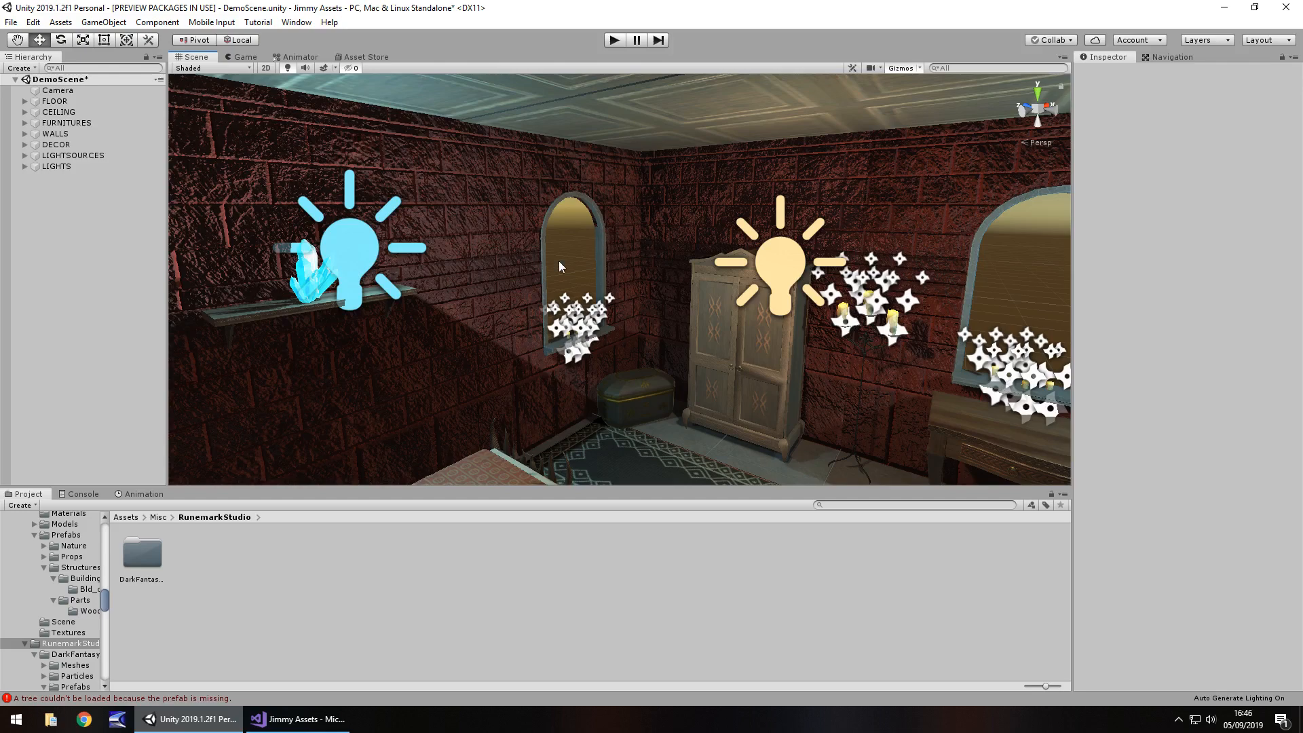
mouse_move(261, 131)
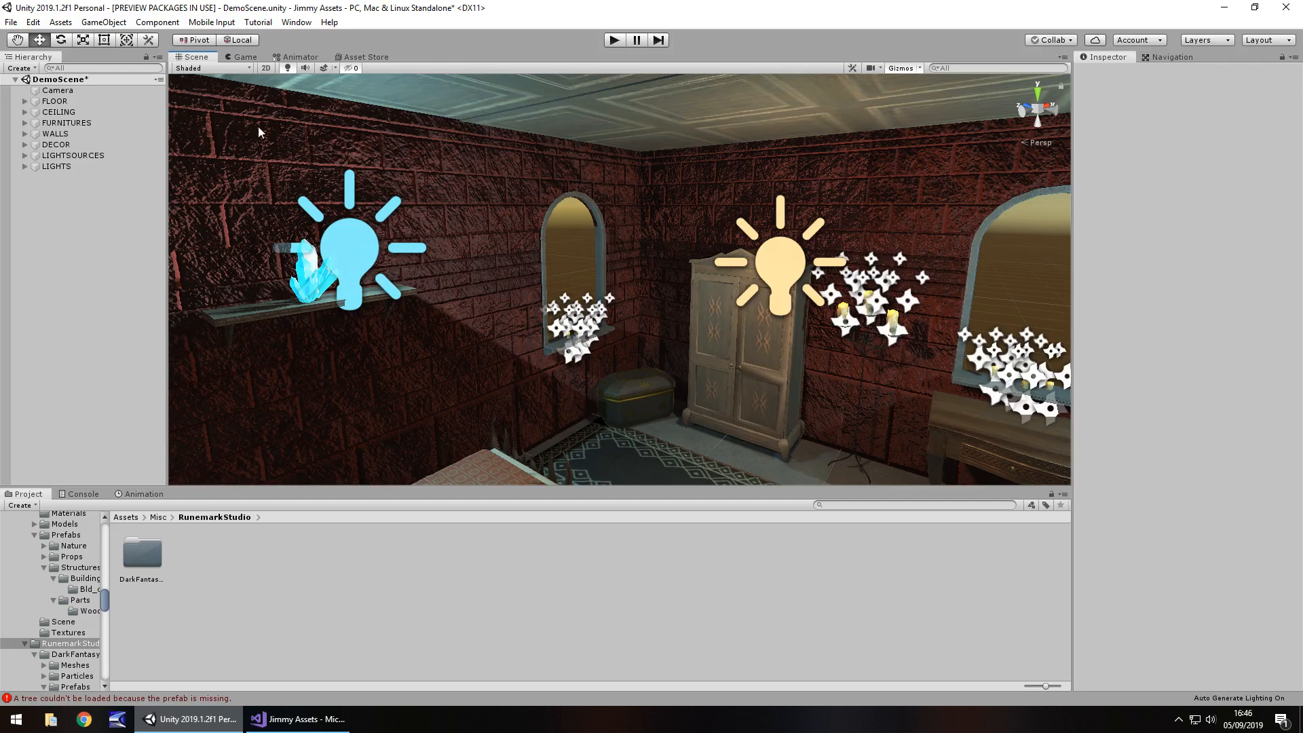
mouse_move(564, 452)
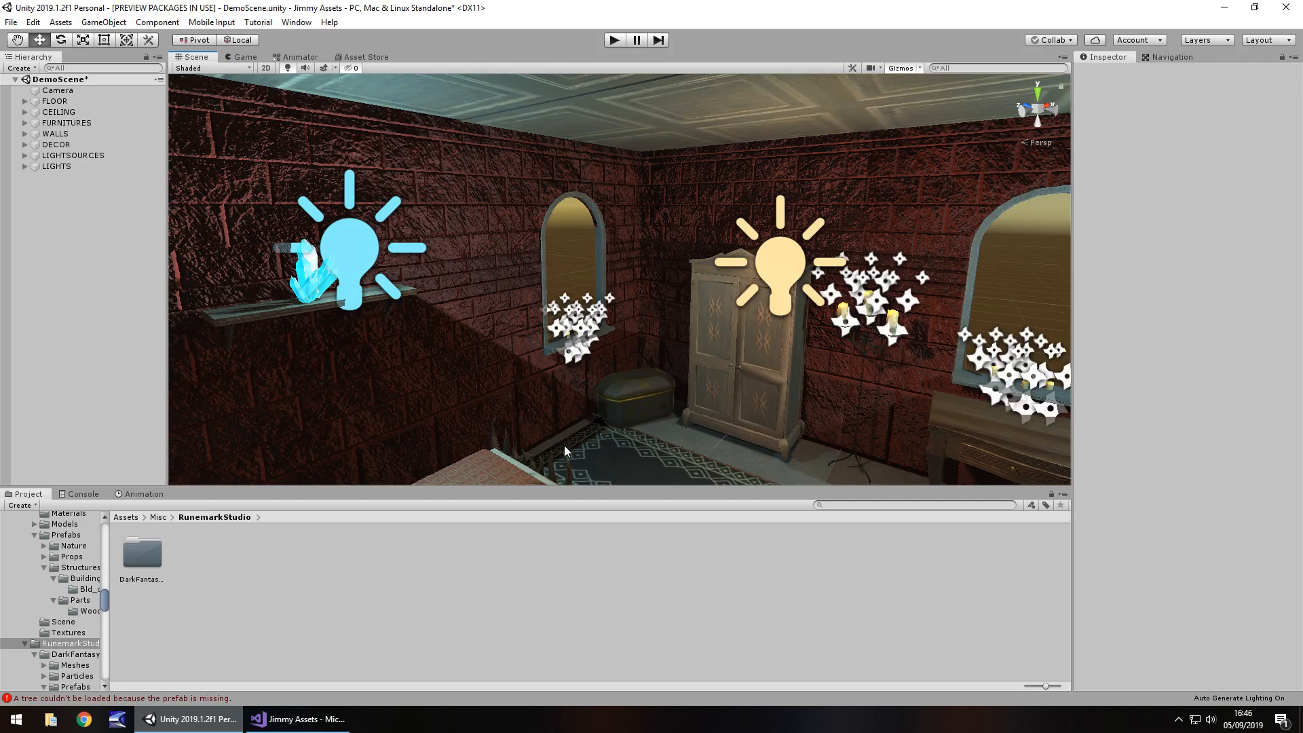
mouse_move(448, 450)
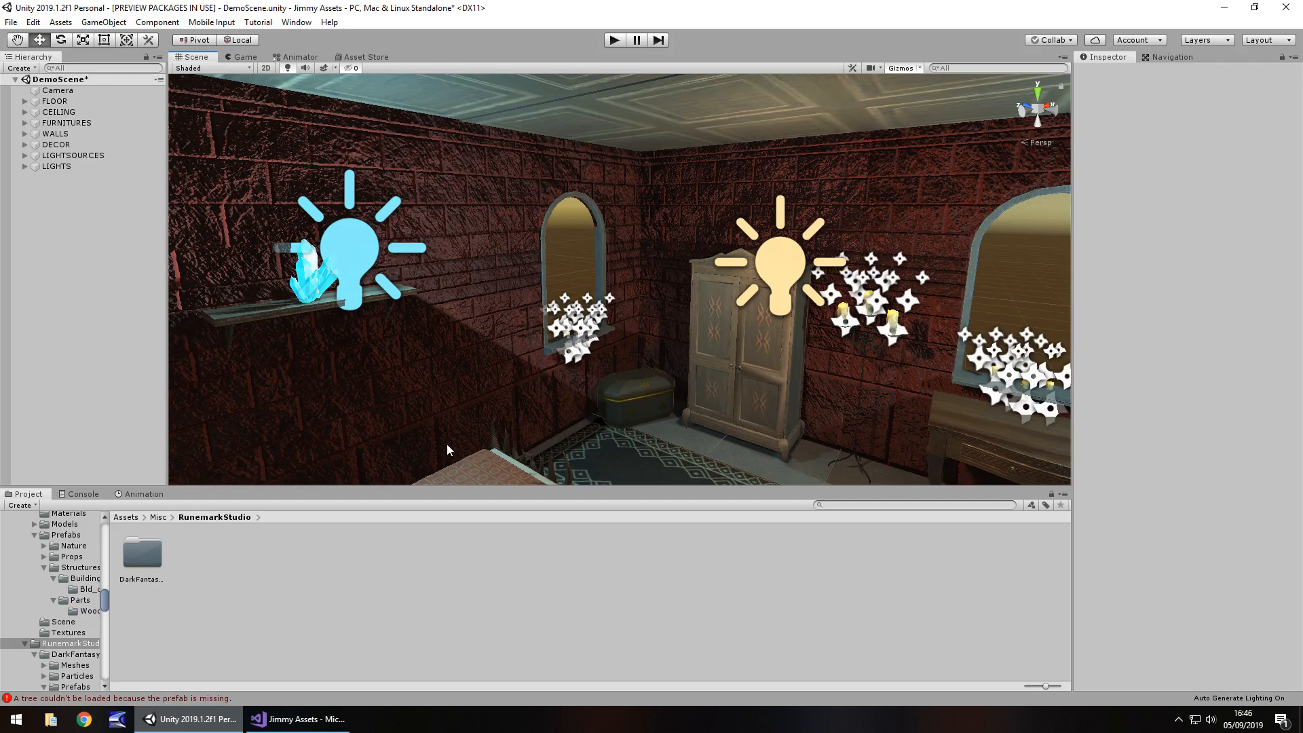
mouse_move(227, 576)
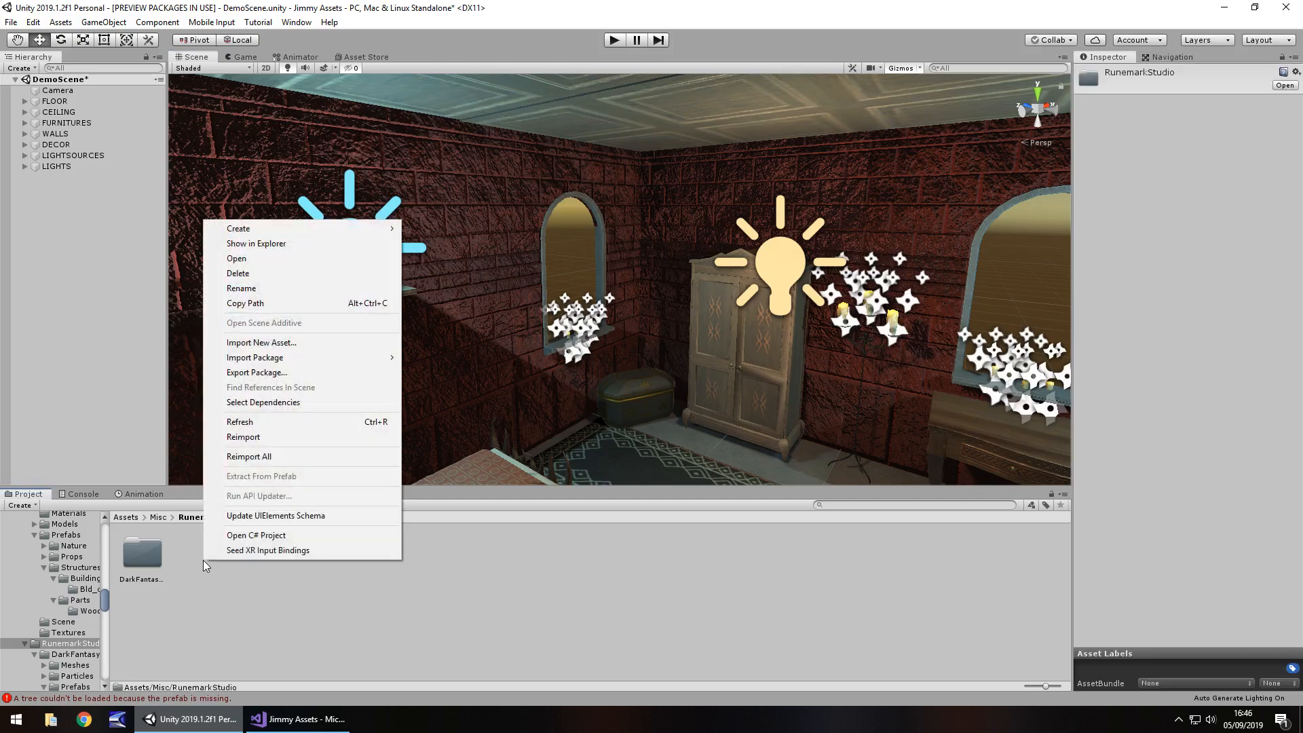
mouse_move(239, 228)
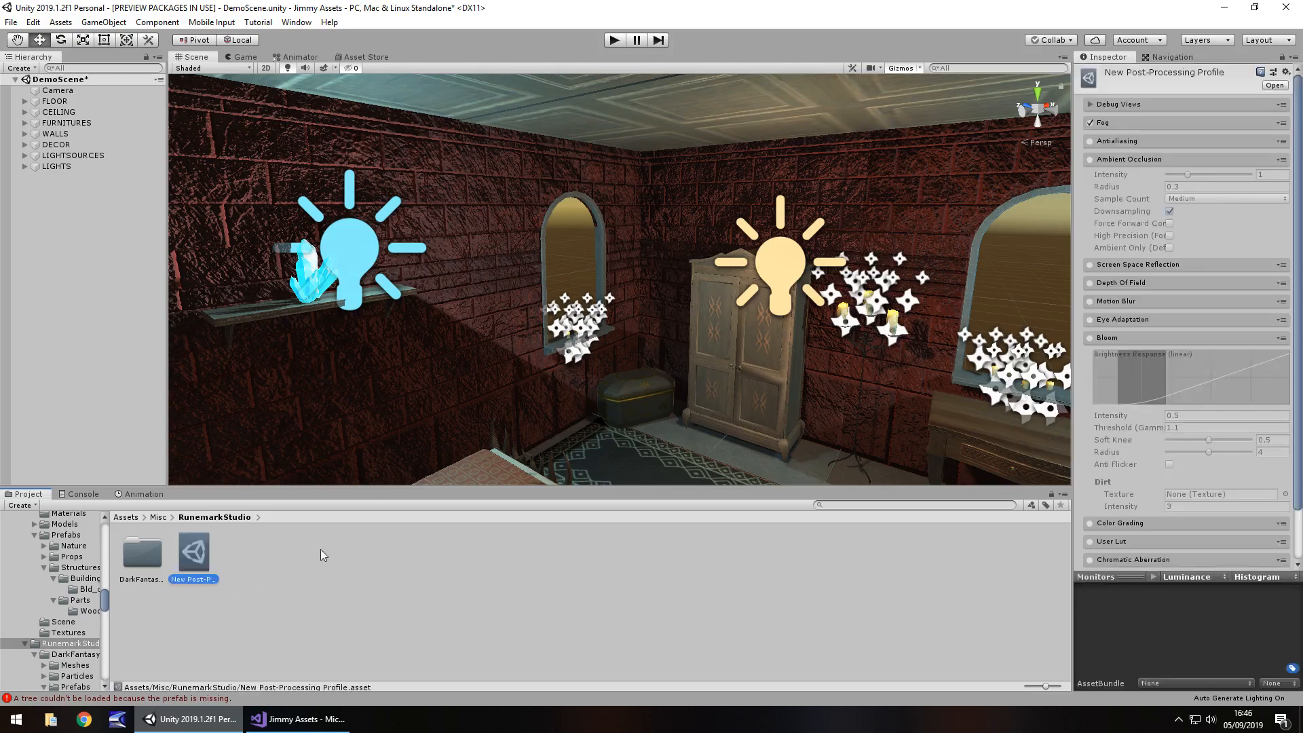
click(57, 90)
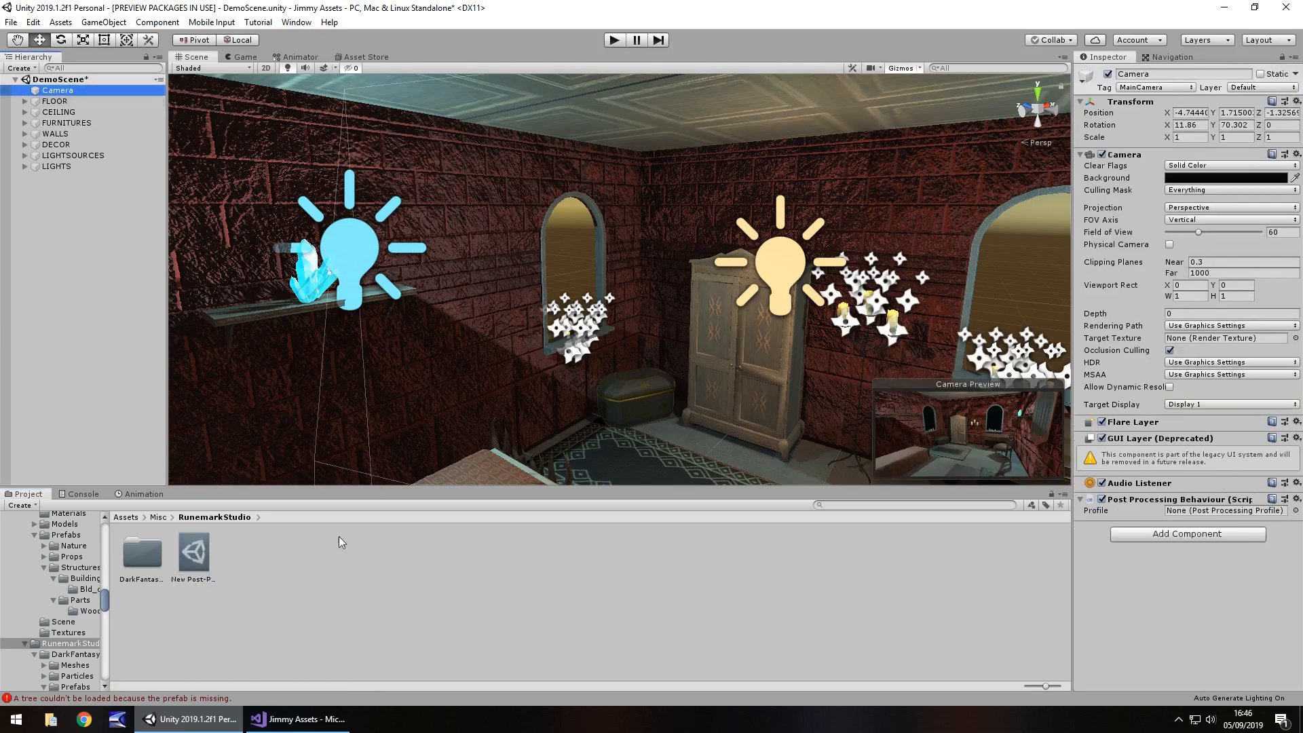
click(1224, 510)
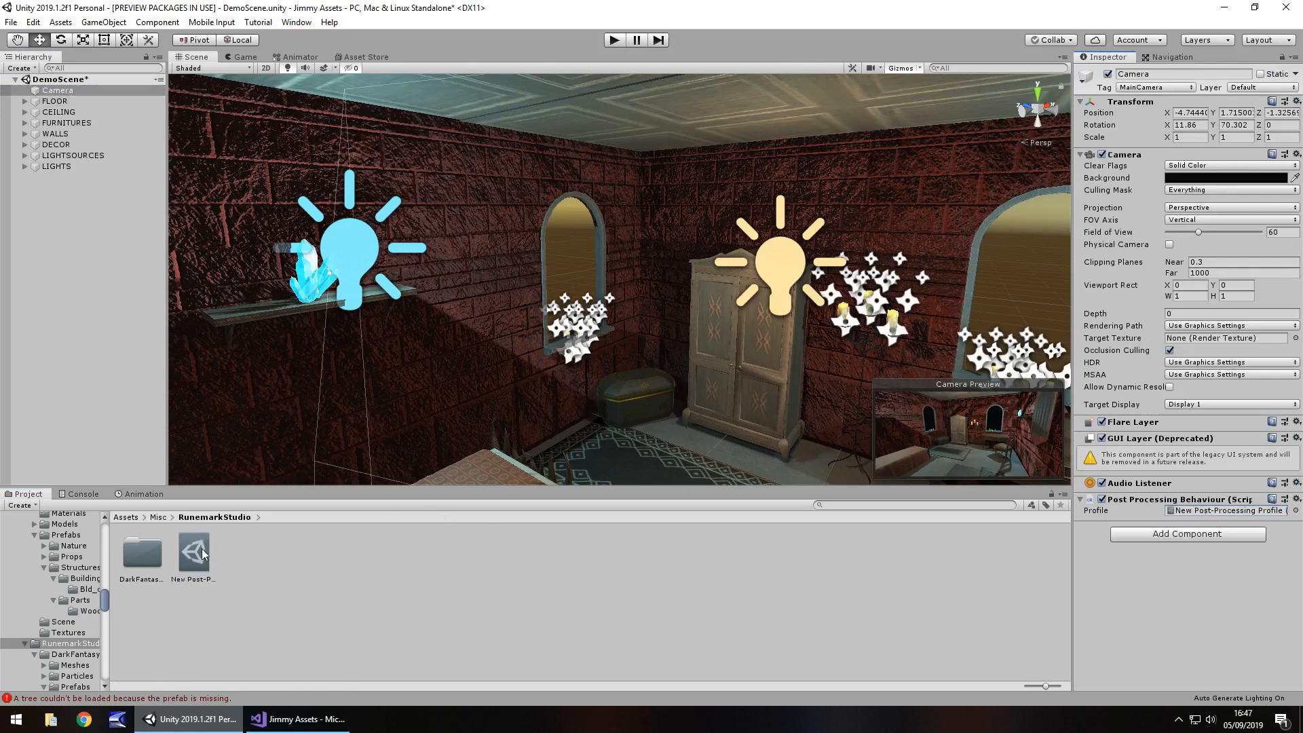
Enable the Vignette effect in the profile with default black settings and preview it in the game view
click(193, 552)
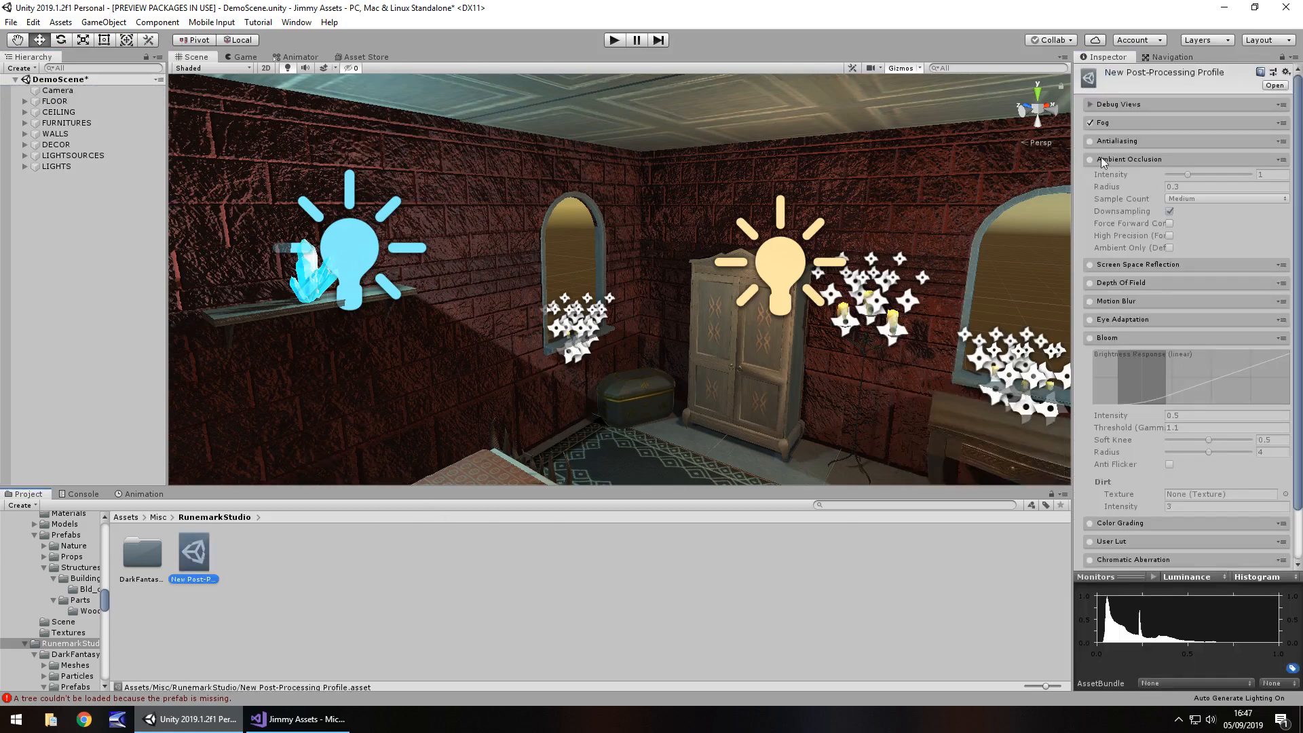
click(1088, 159)
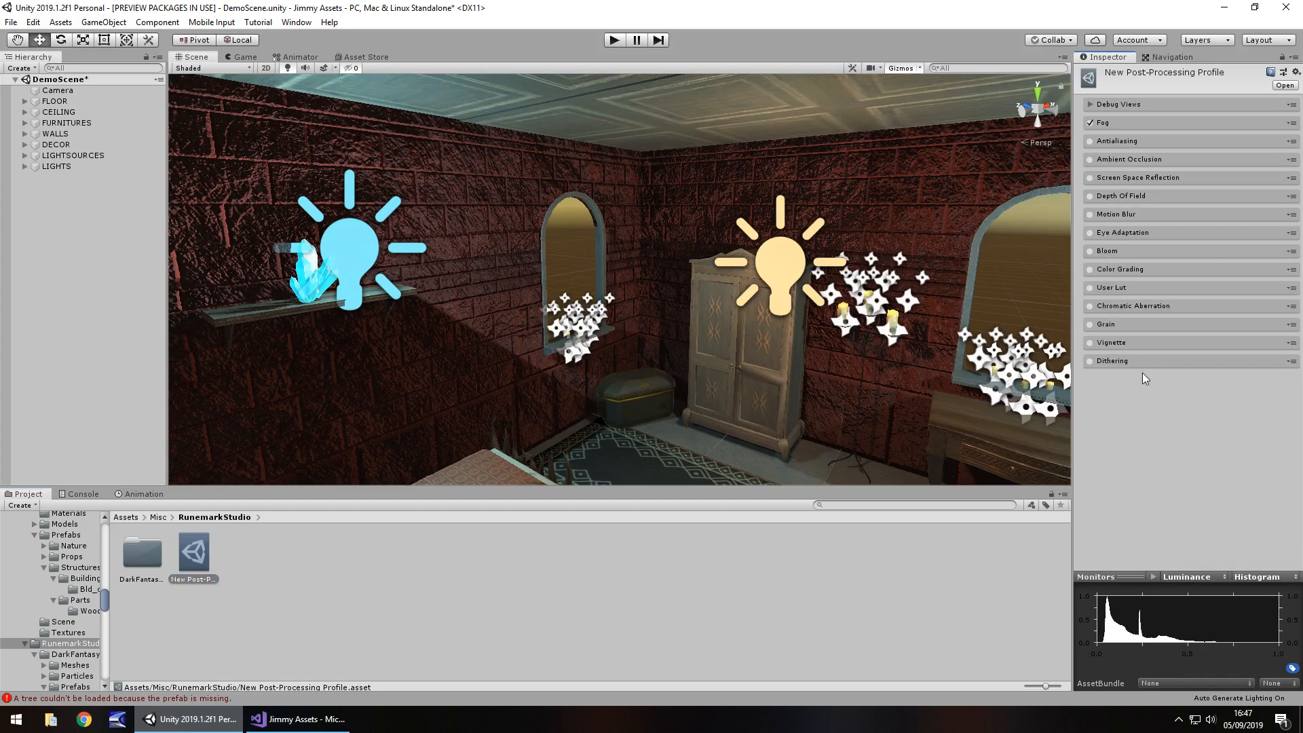
click(1110, 342)
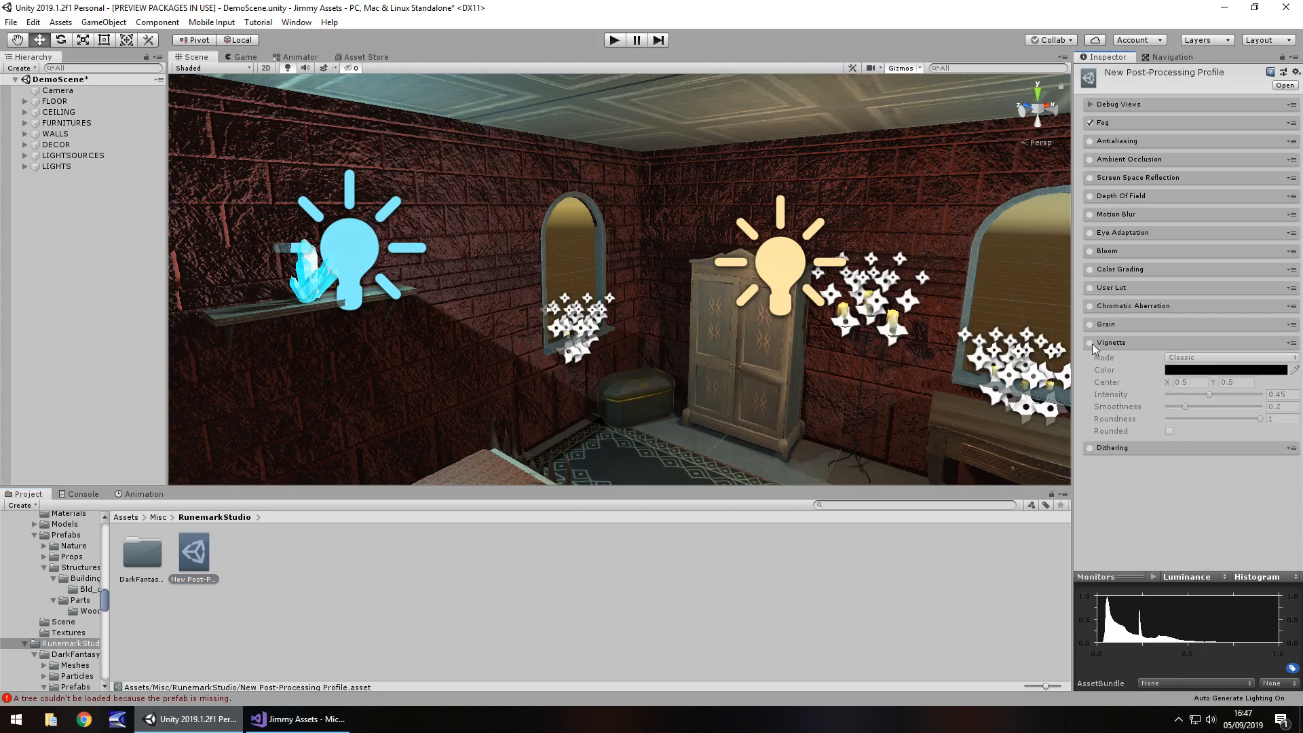
click(1088, 342)
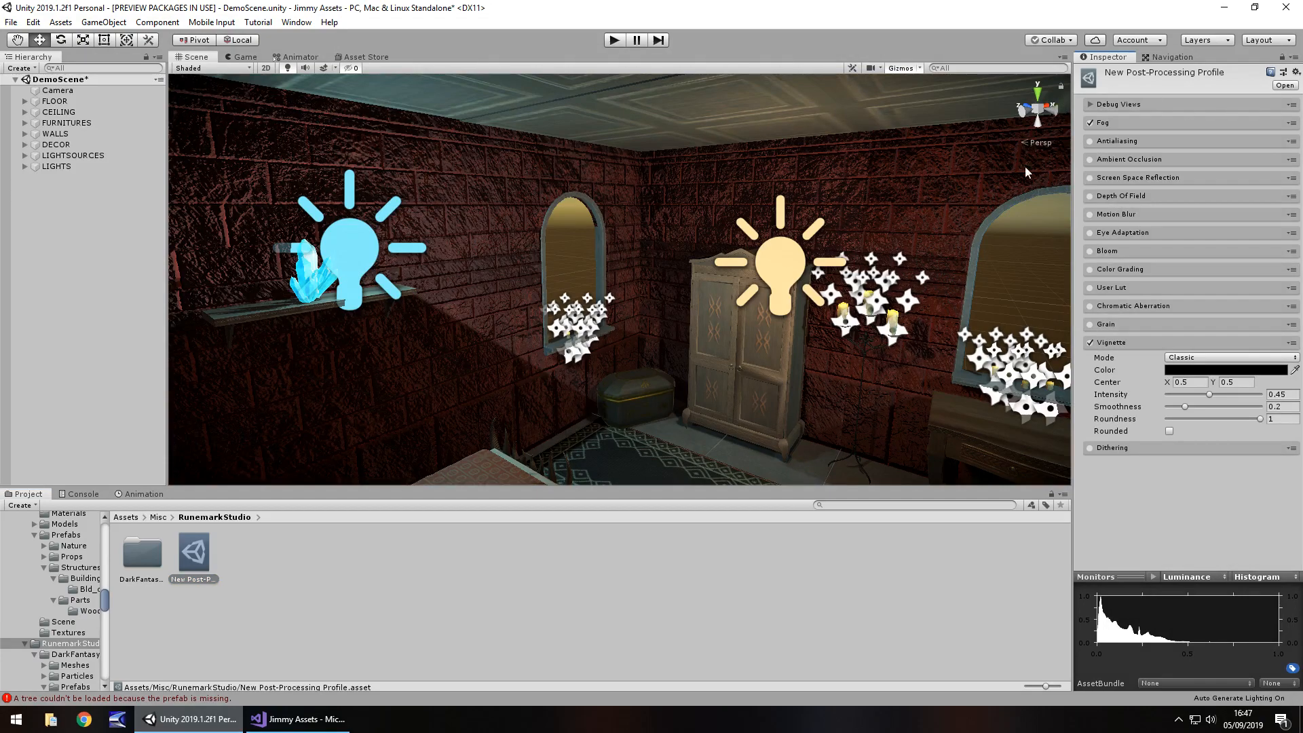
mouse_move(190, 57)
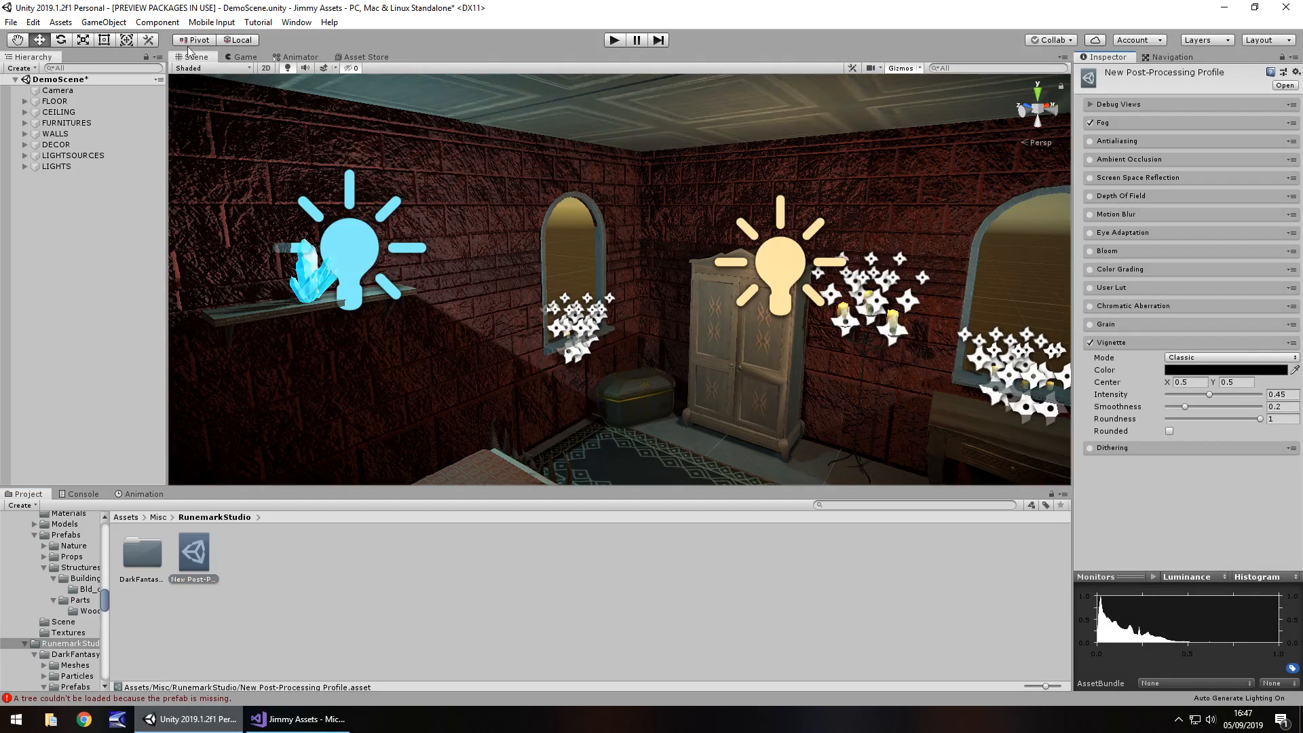
click(244, 57)
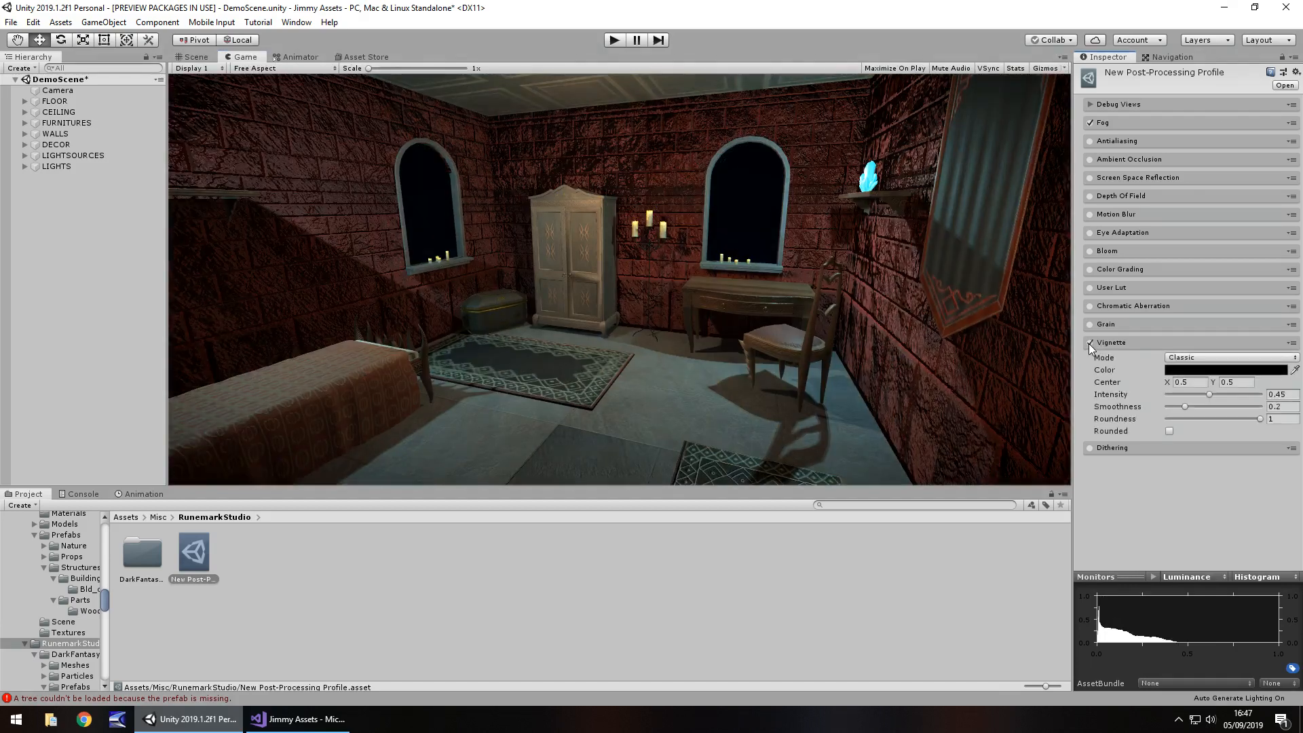
Push the vignette intensity up to 1, then settle it at about 0.676
click(1088, 342)
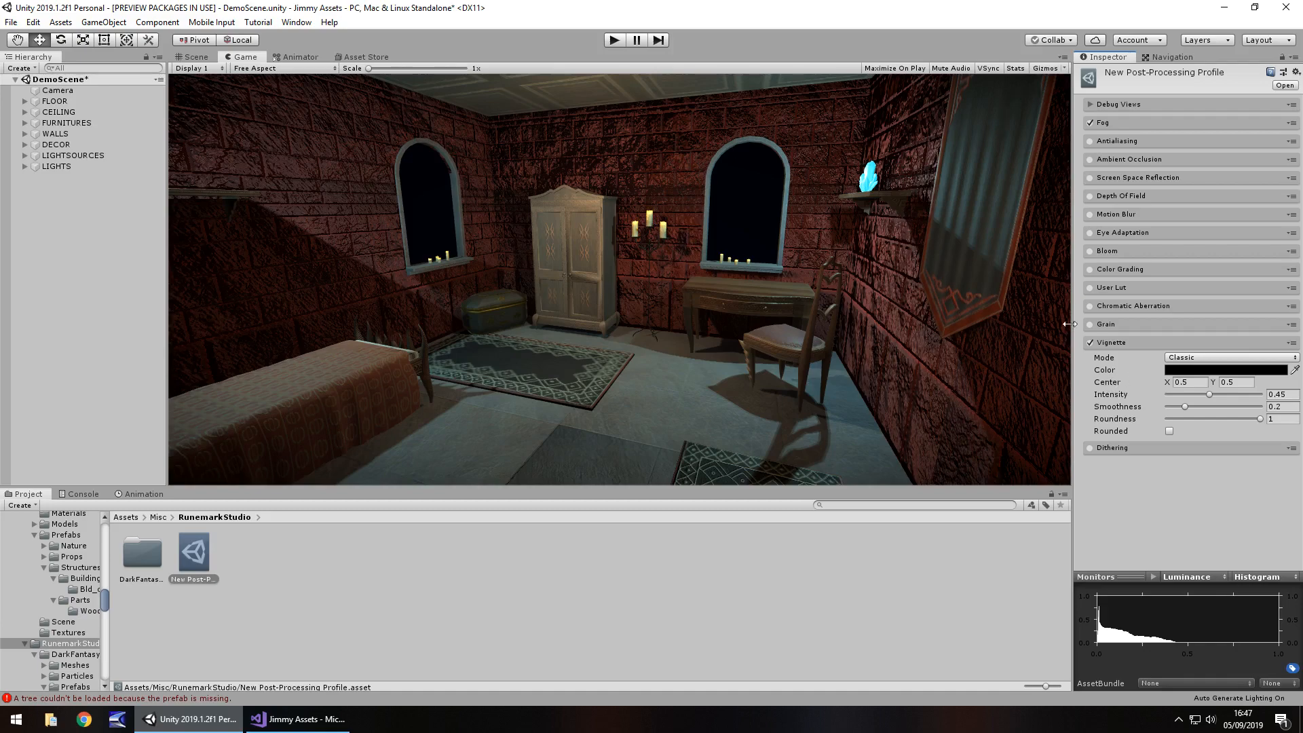
mouse_move(1188, 430)
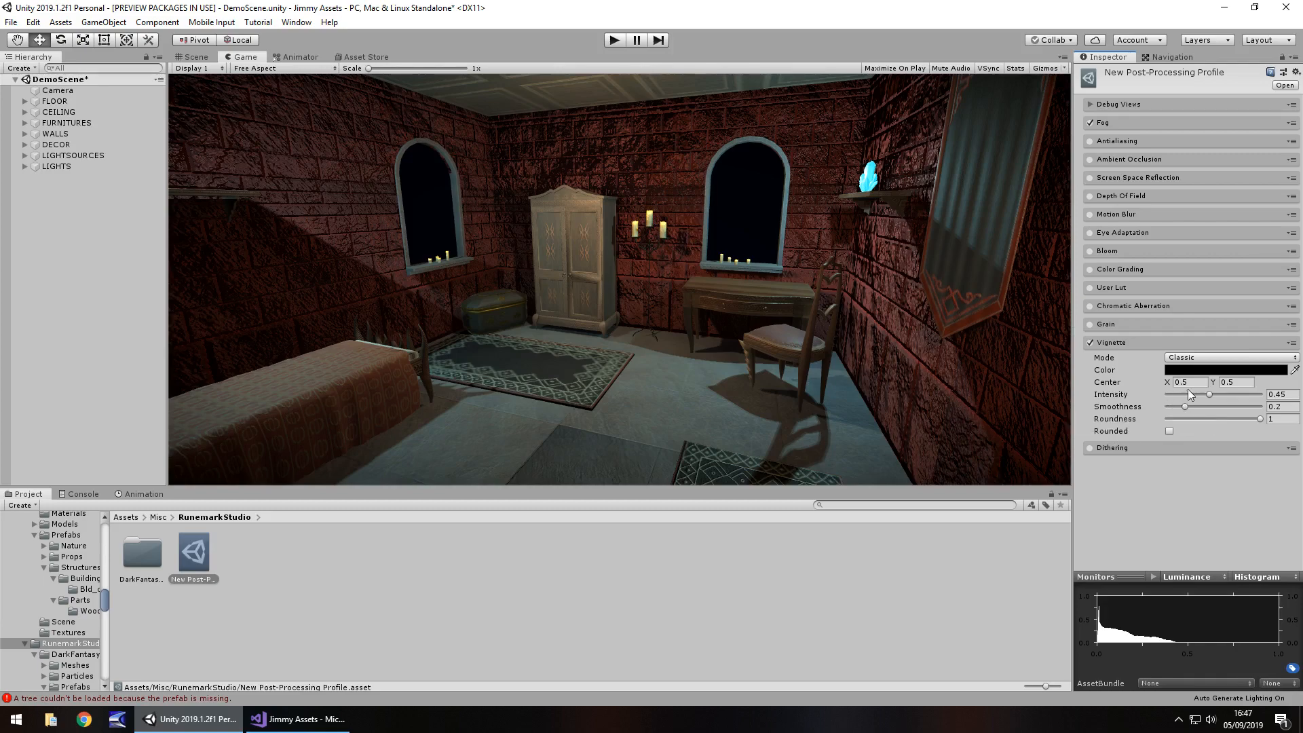
drag(1207, 393, 1245, 394)
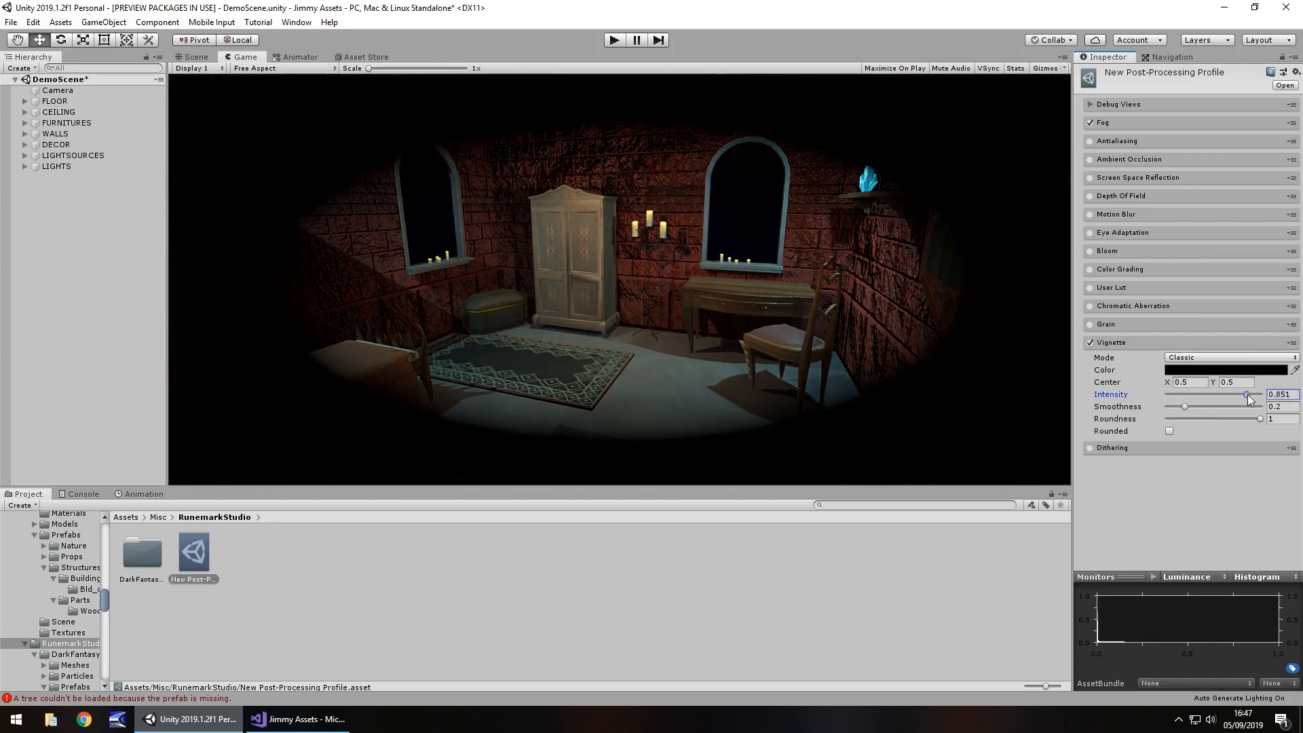
drag(1248, 395, 1245, 395)
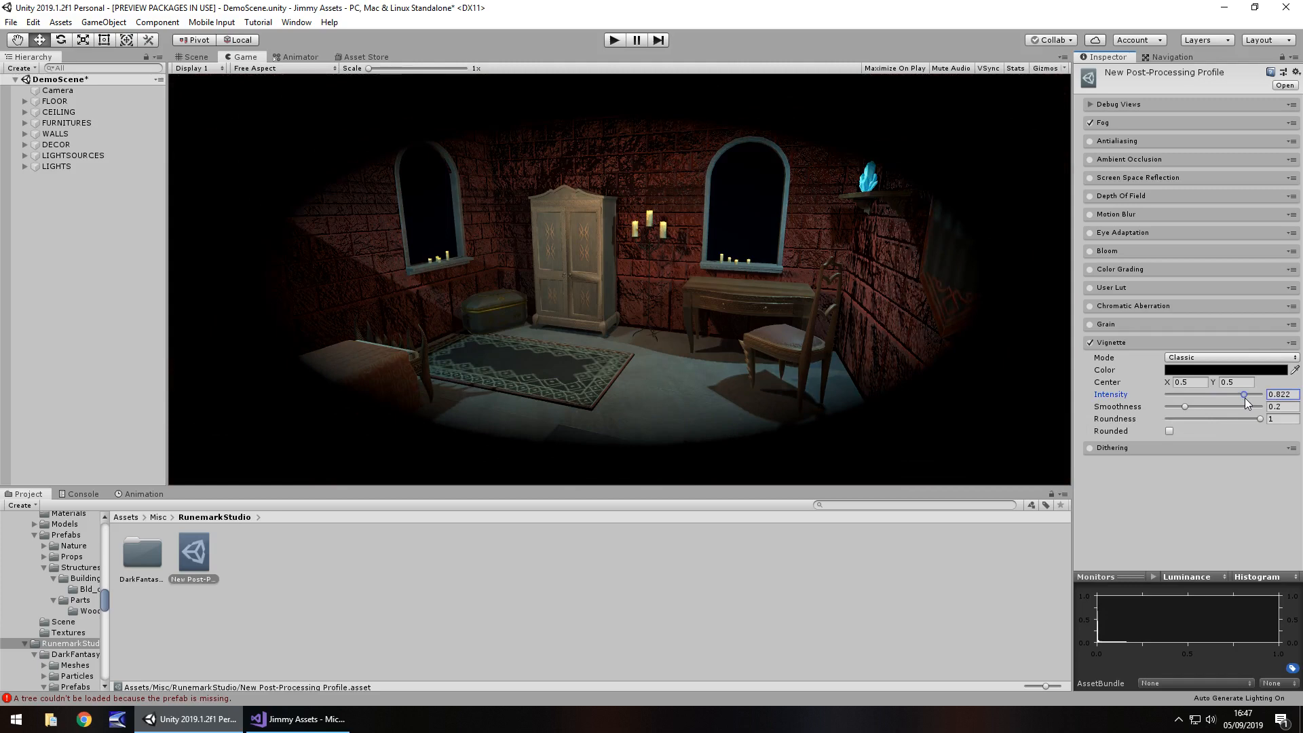
drag(1241, 393, 1259, 393)
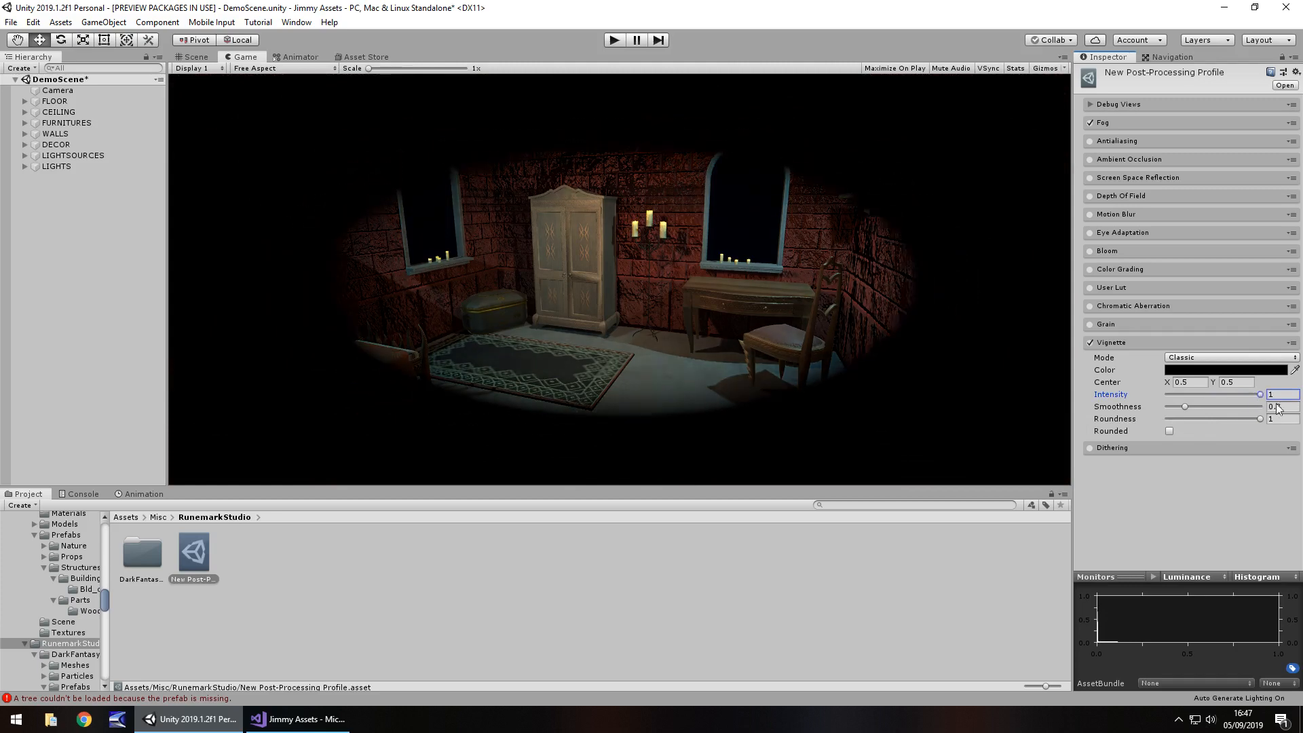
drag(1259, 394, 1228, 394)
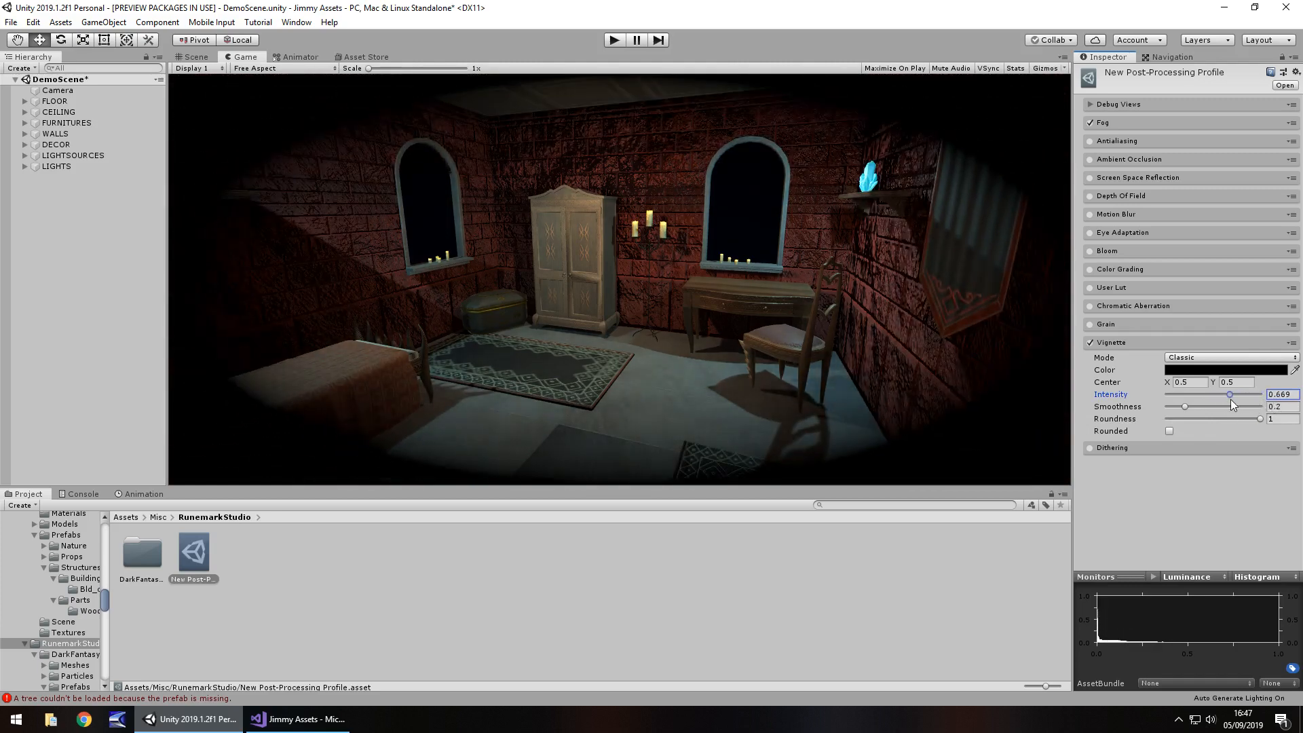
drag(1228, 394, 1232, 393)
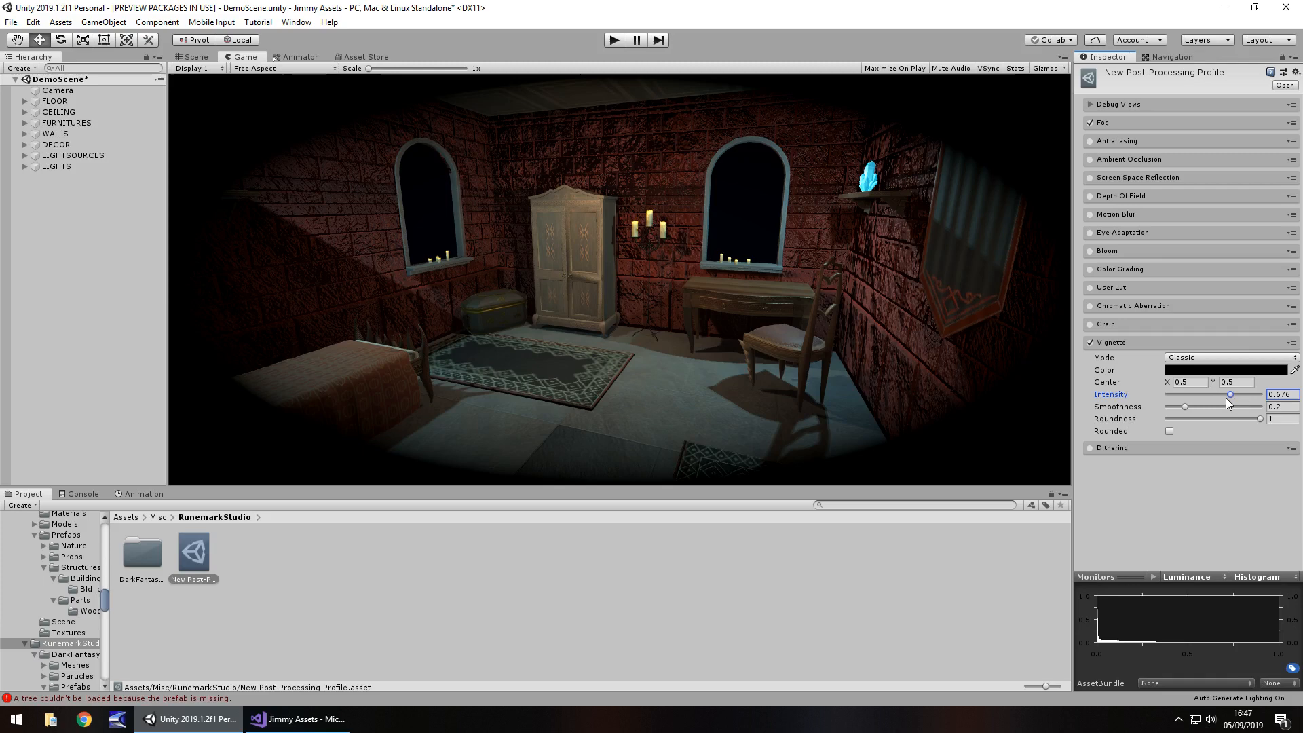
mouse_move(1189, 411)
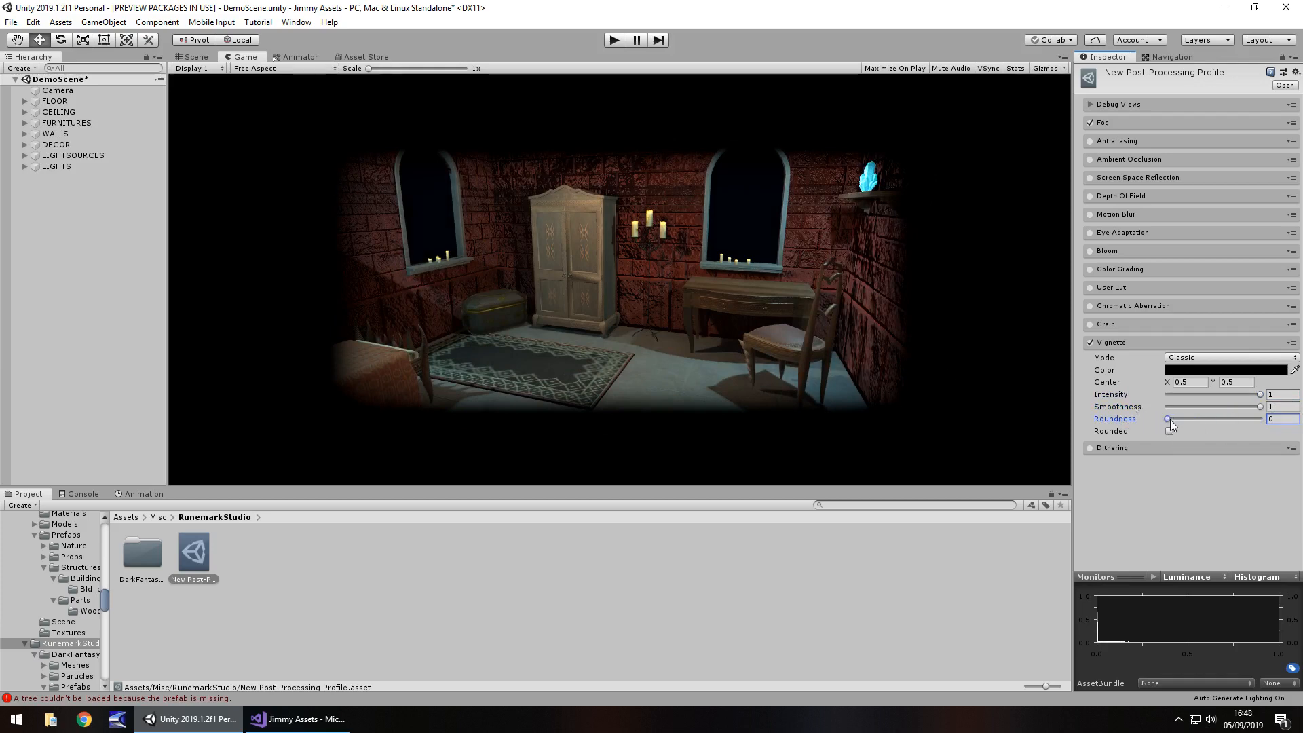
Raise Roundness to 1, tick Rounded, then bring Roundness back down to 0
drag(1167, 419, 1261, 419)
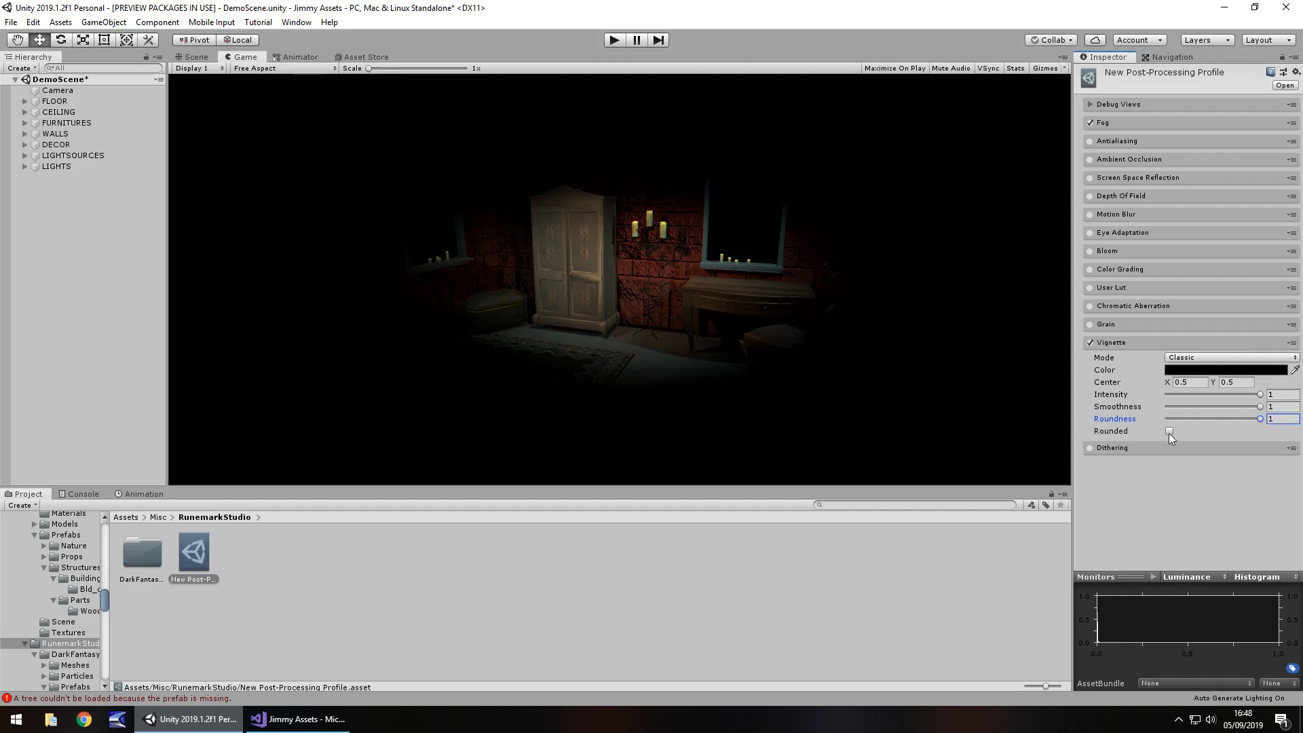
click(1170, 431)
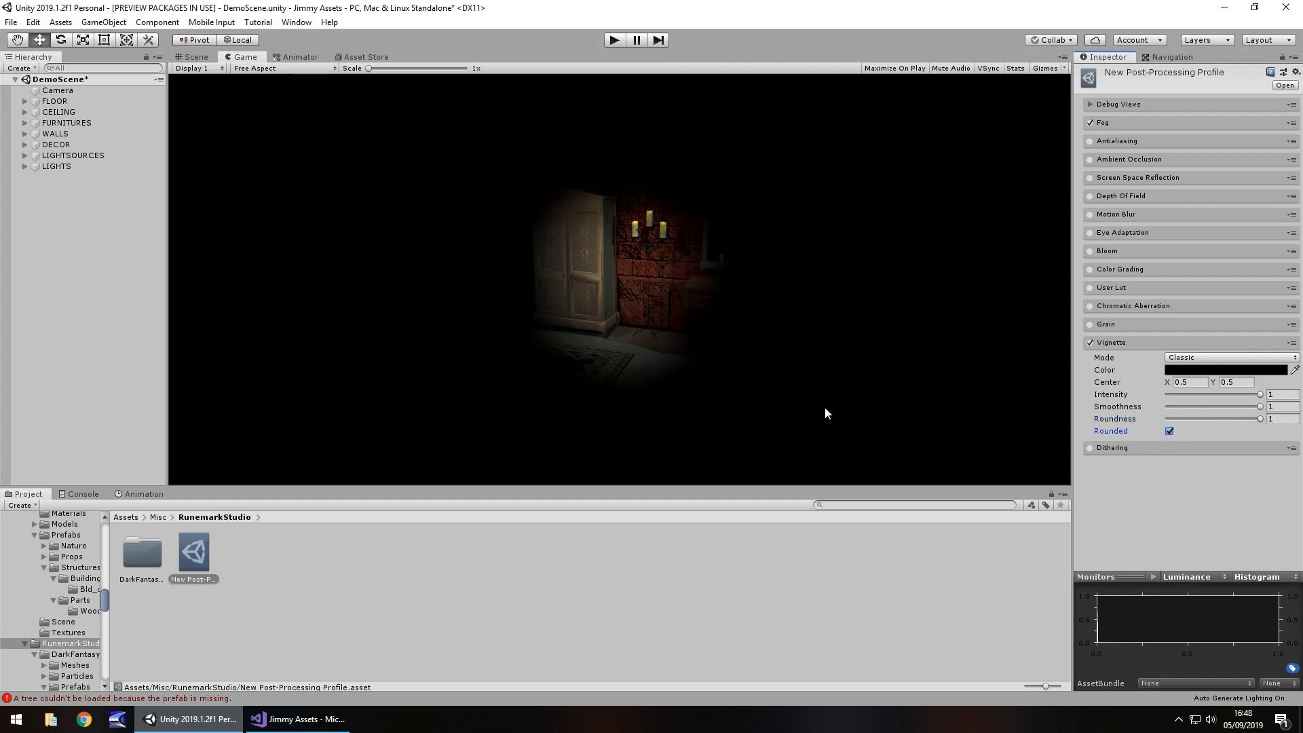
drag(1261, 419, 1171, 420)
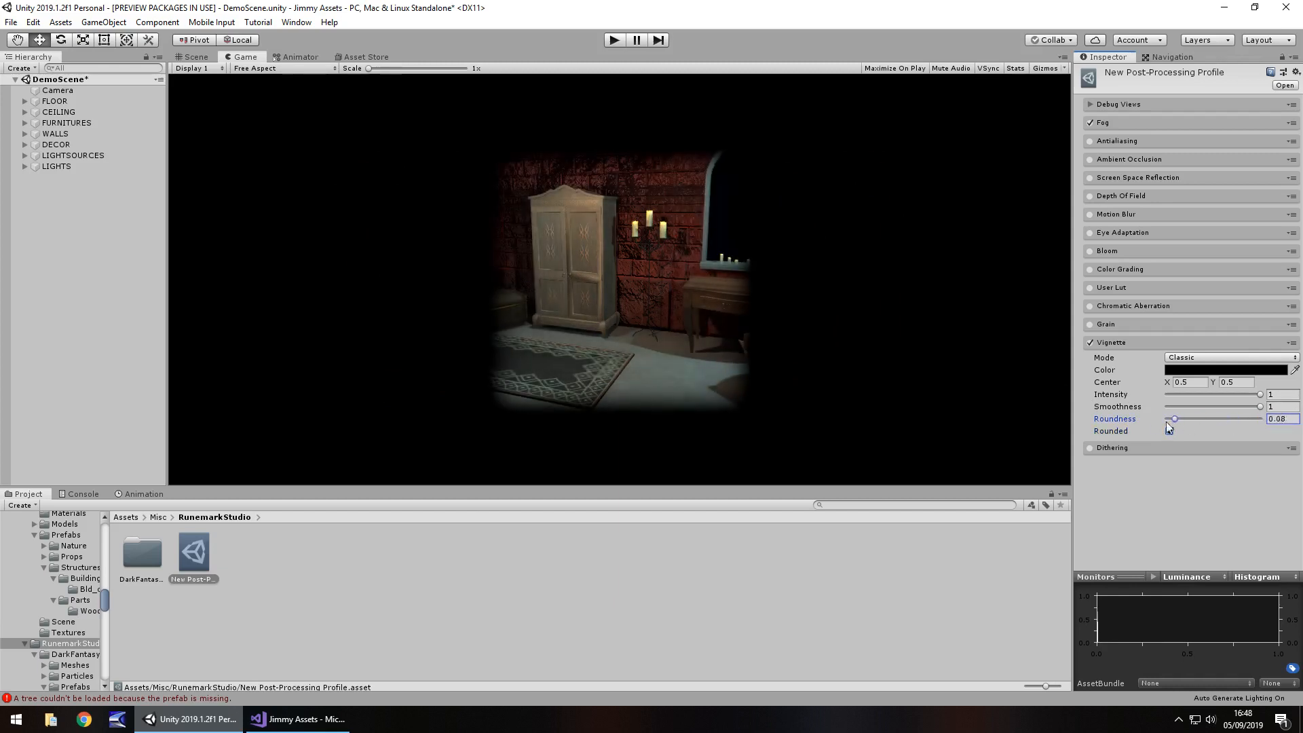
drag(1172, 419, 1167, 420)
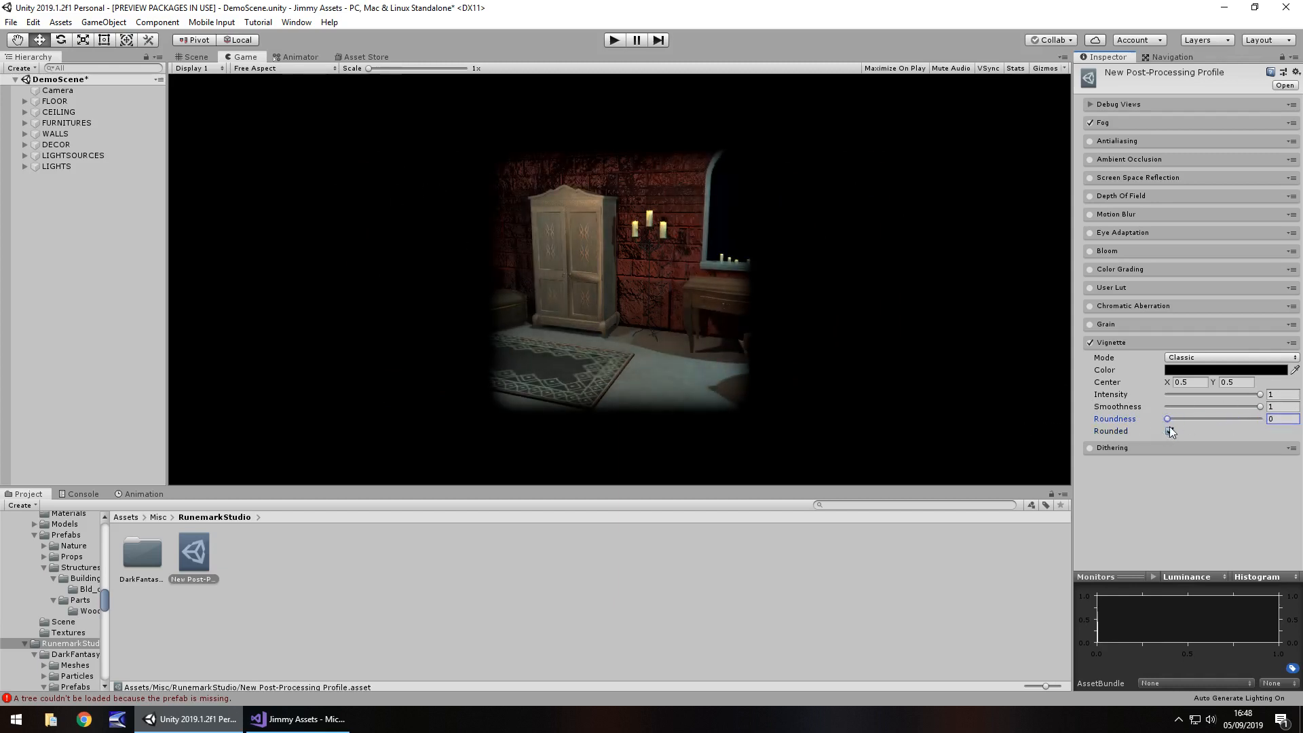
mouse_move(1165, 418)
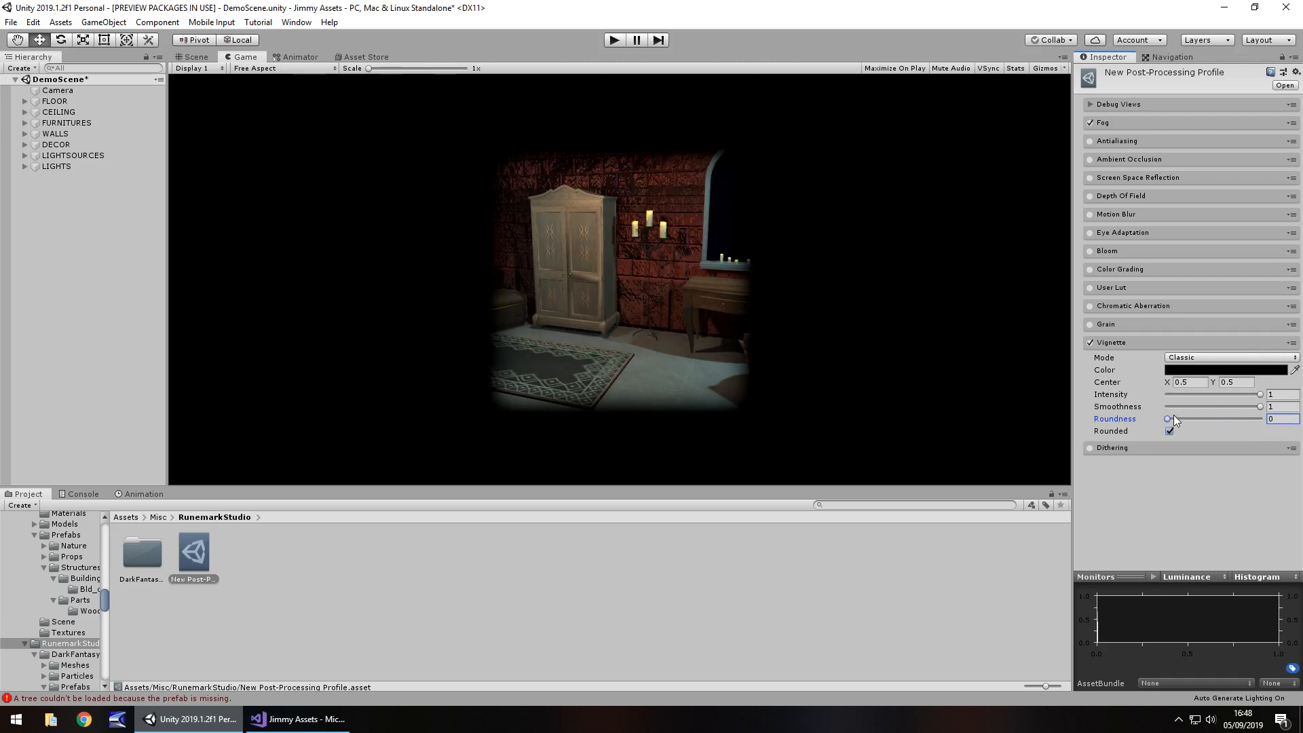
Drop the vignette intensity to 0 and raise it back to about 0.993, then target the Center X field
click(1169, 431)
text(0)
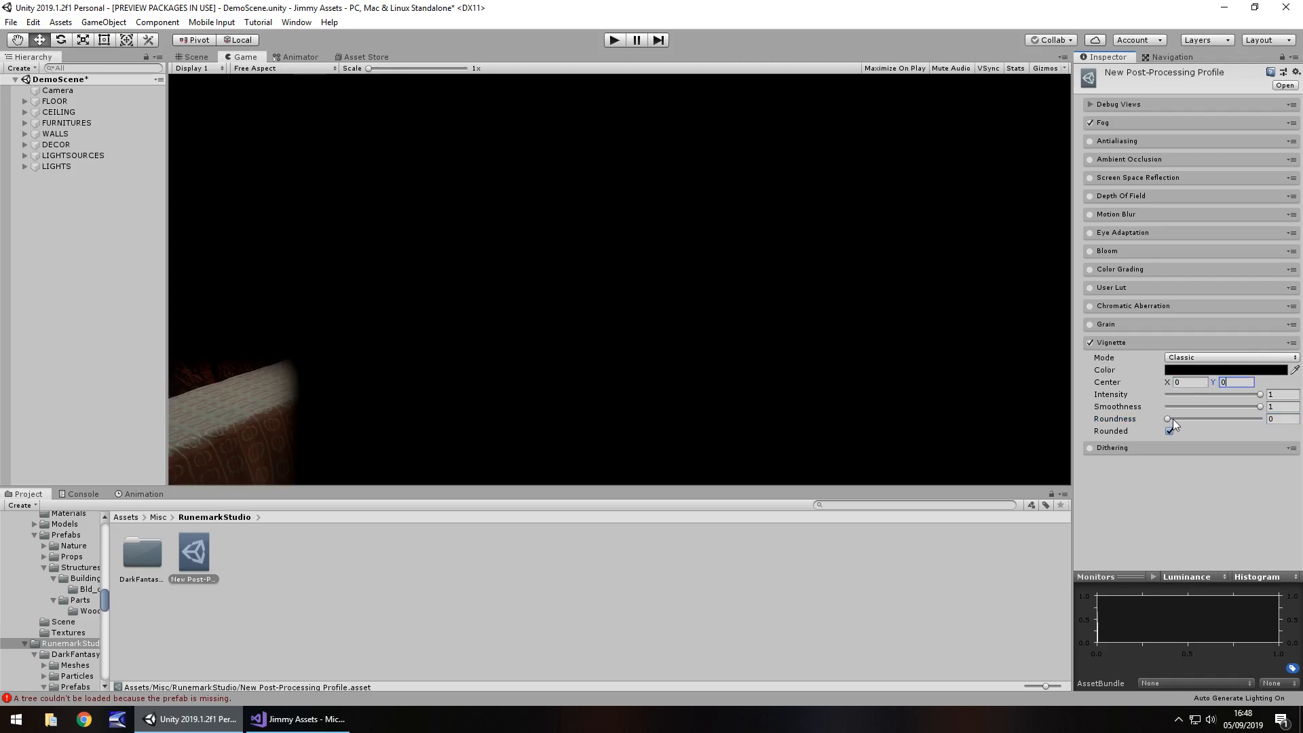
drag(1171, 394, 1205, 394)
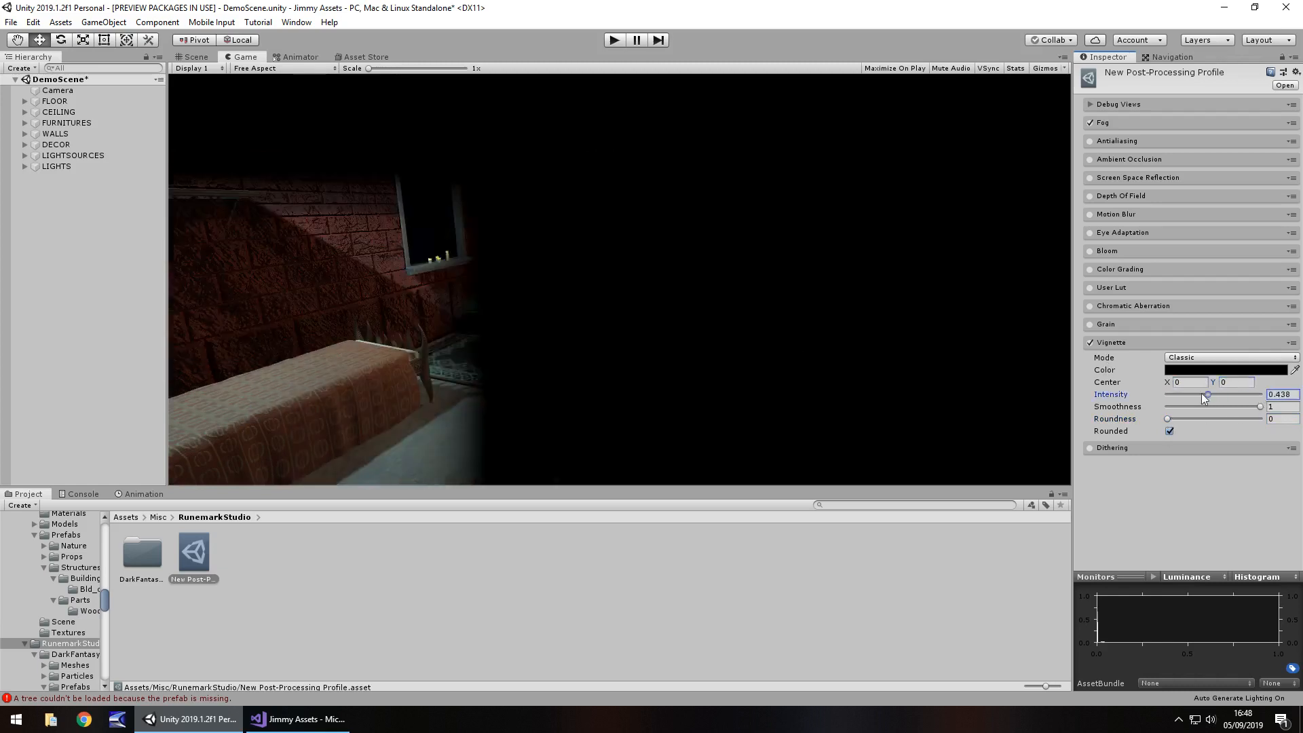
drag(1205, 395, 1167, 395)
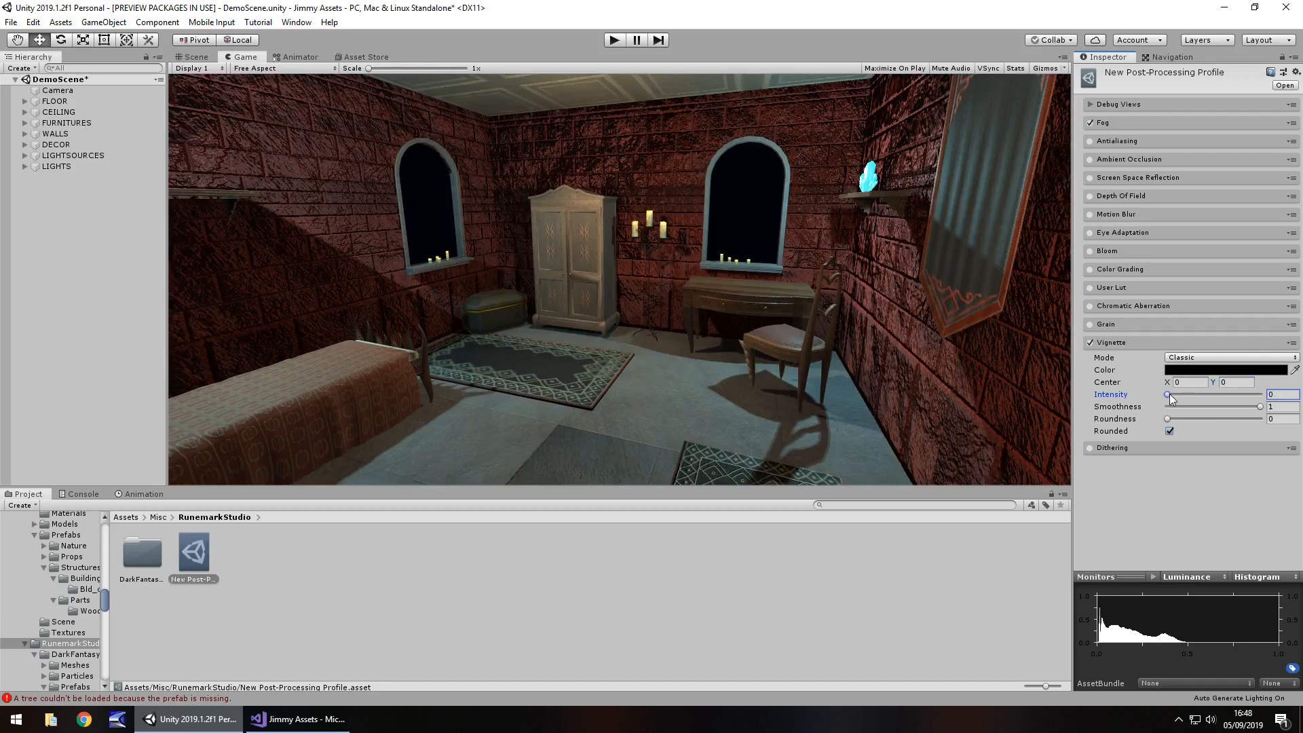
drag(1167, 394, 1230, 394)
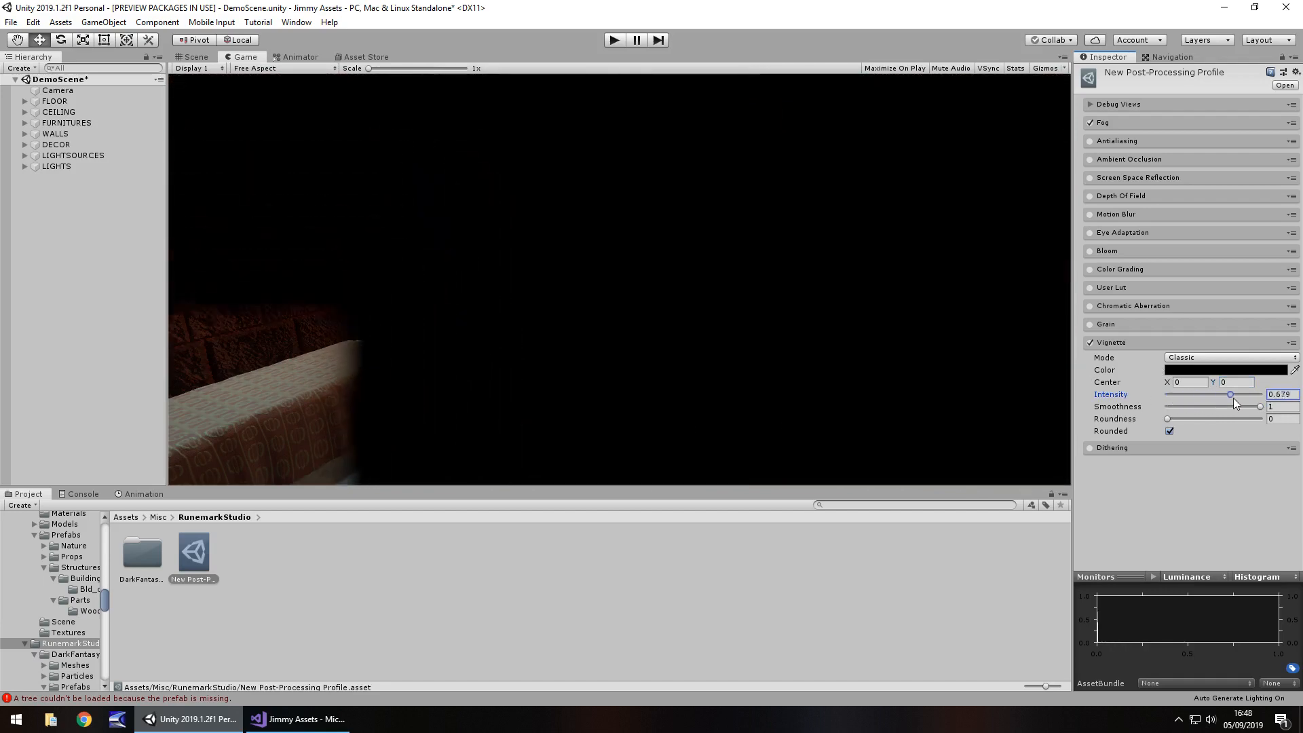
drag(1229, 393, 1259, 393)
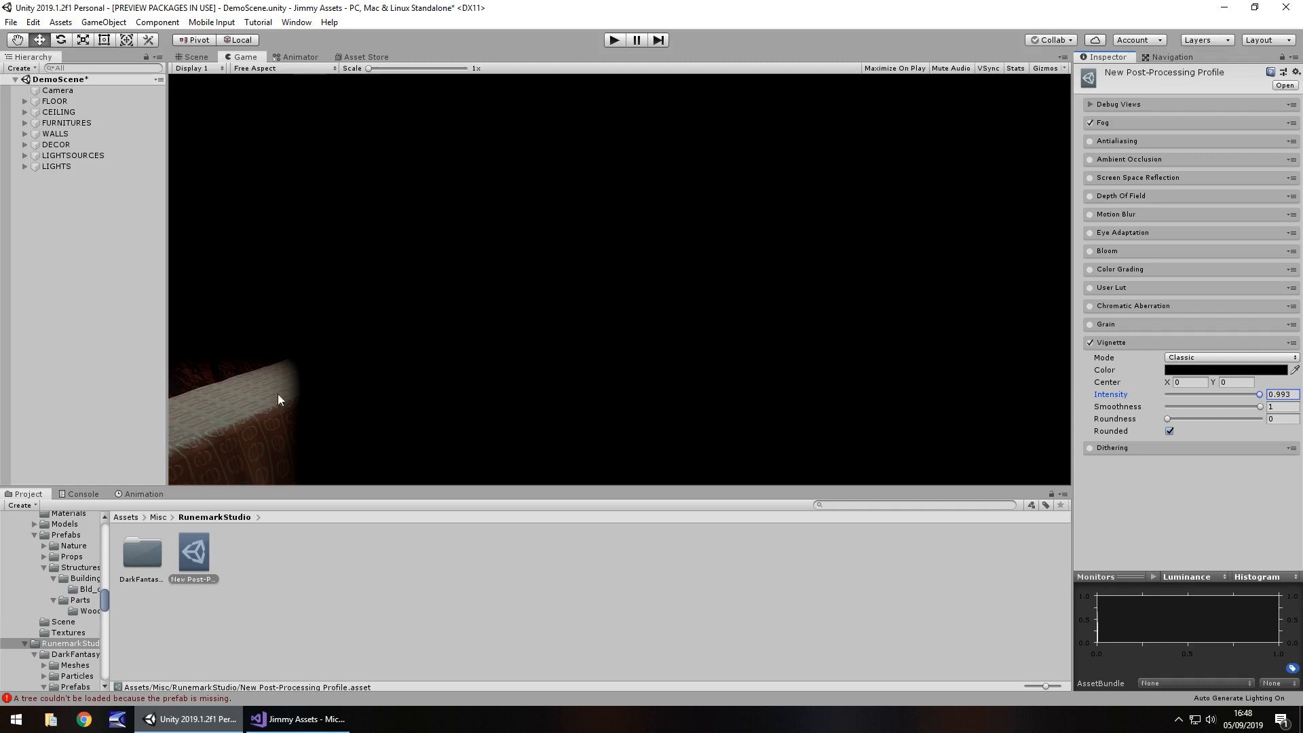
click(1189, 382)
text(-0.69)
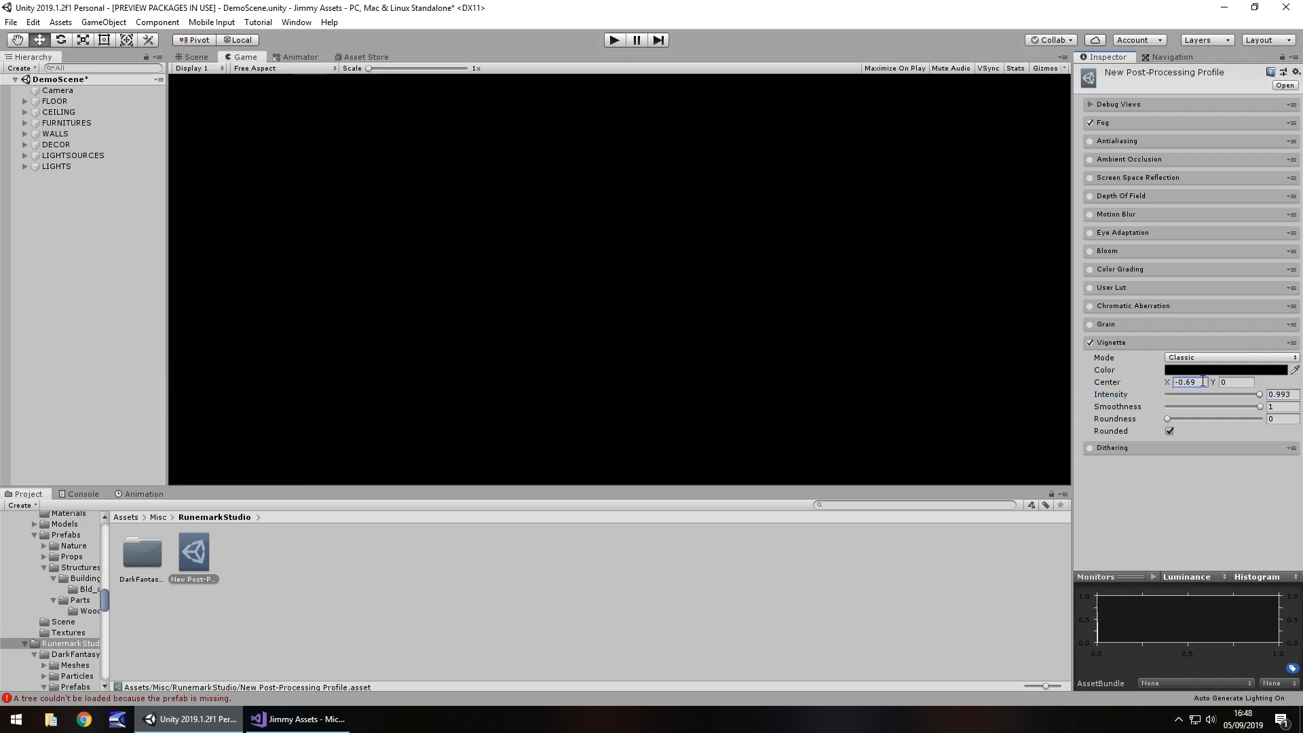
Set the vignette centre X to 0 and Y to -0.15
text(0)
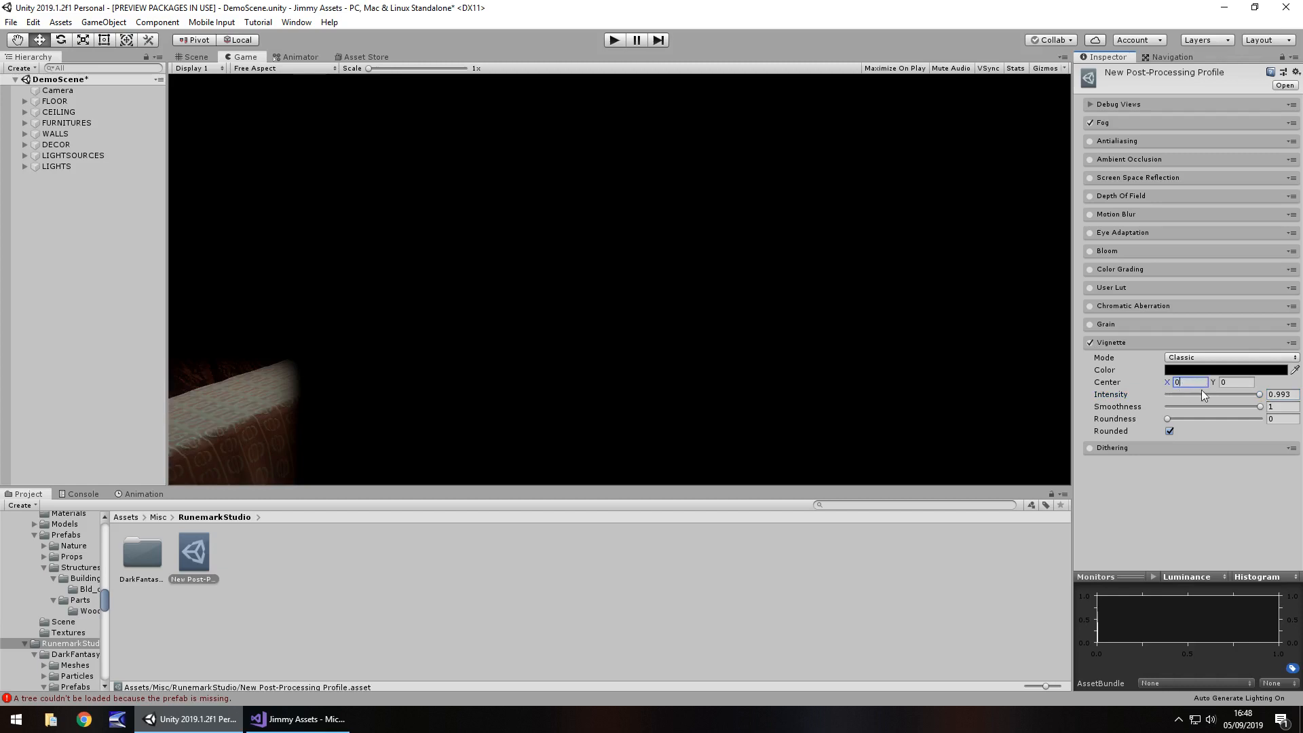
text(-0.15)
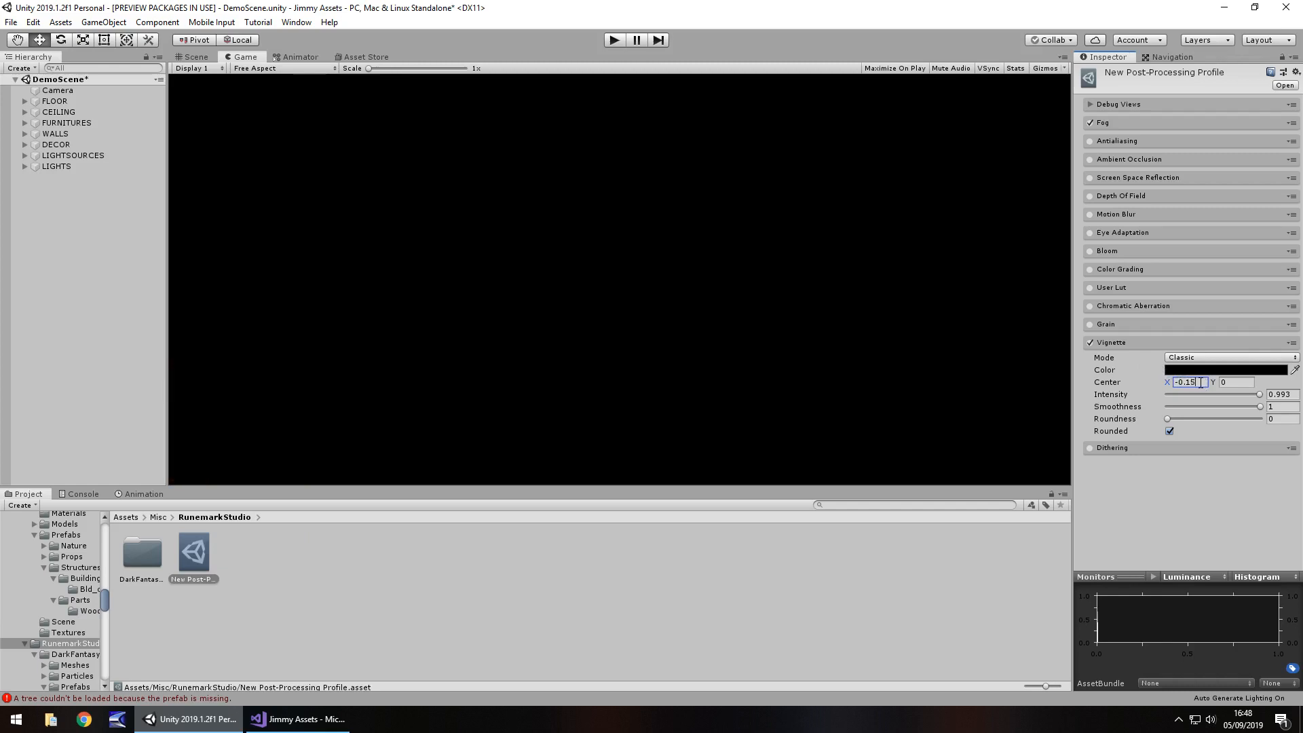
click(1249, 383)
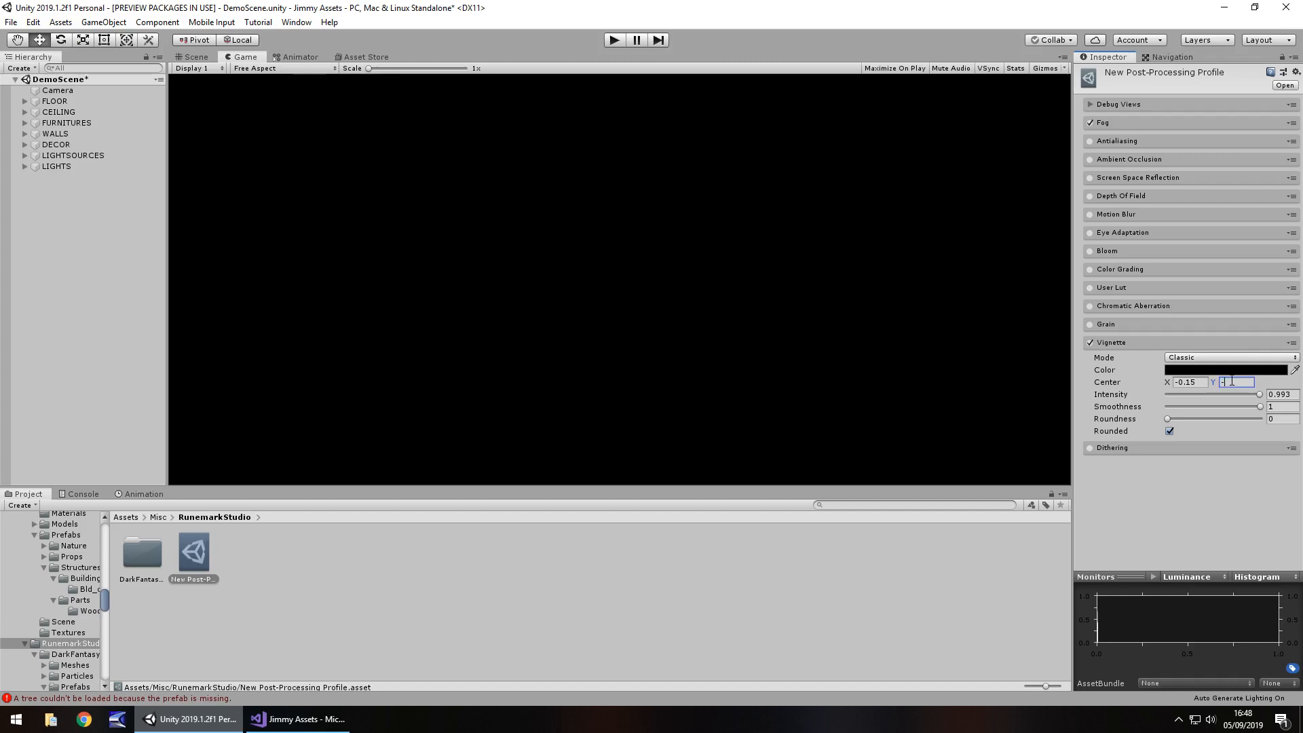
text(-0.15)
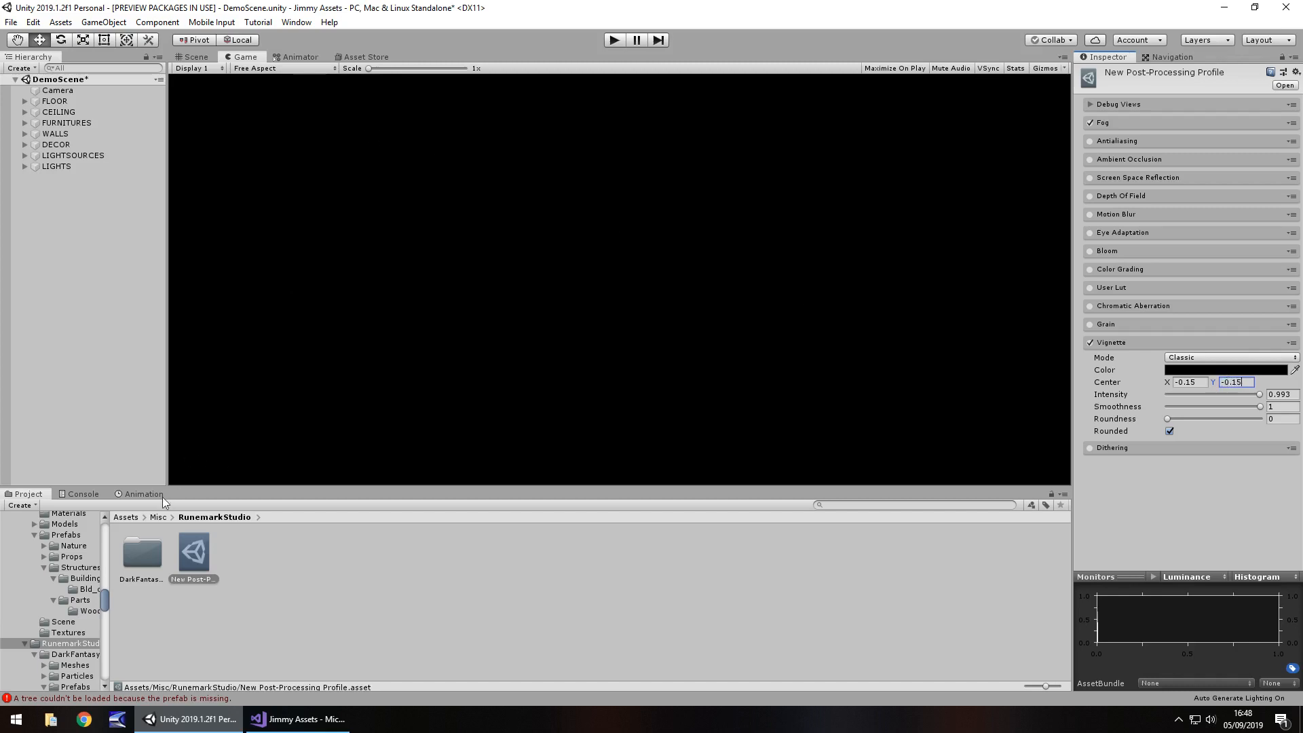
mouse_move(182, 534)
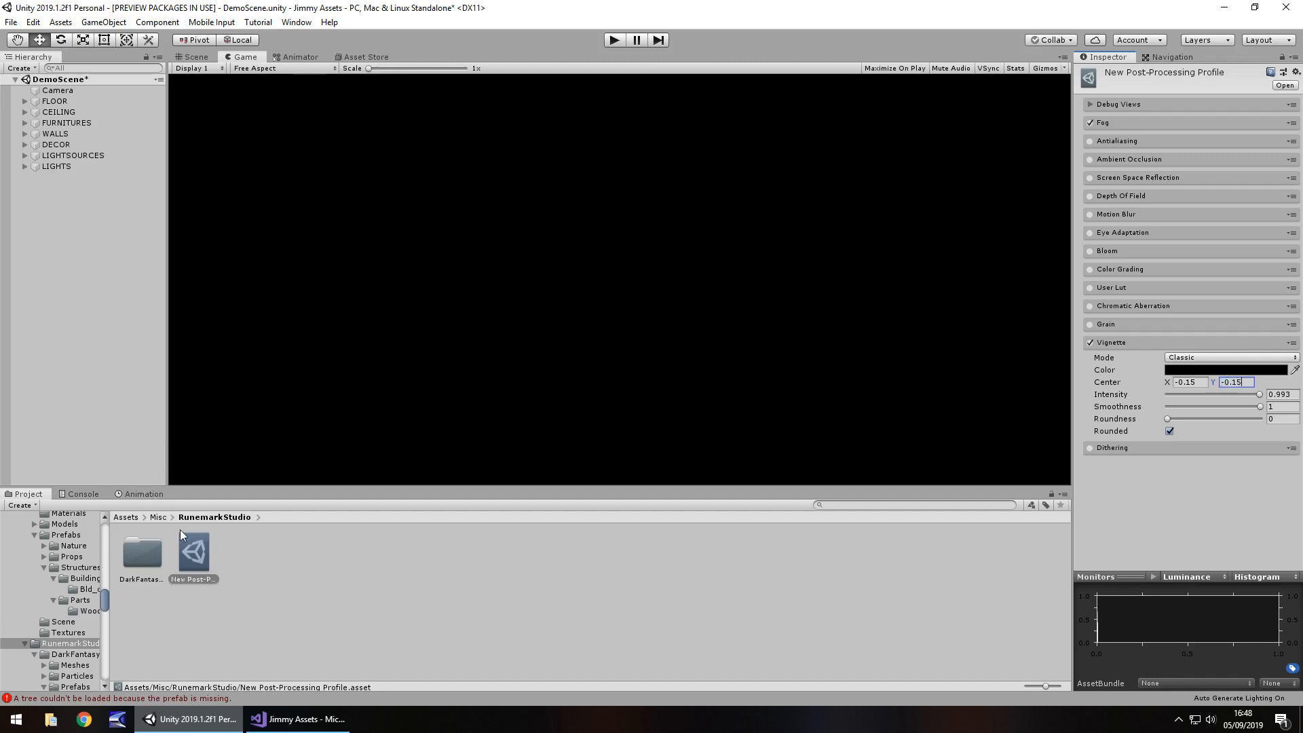
Vary the intensity down to 0 and up to about 0.58, then reset the vignette to defaults
drag(1259, 393, 1235, 393)
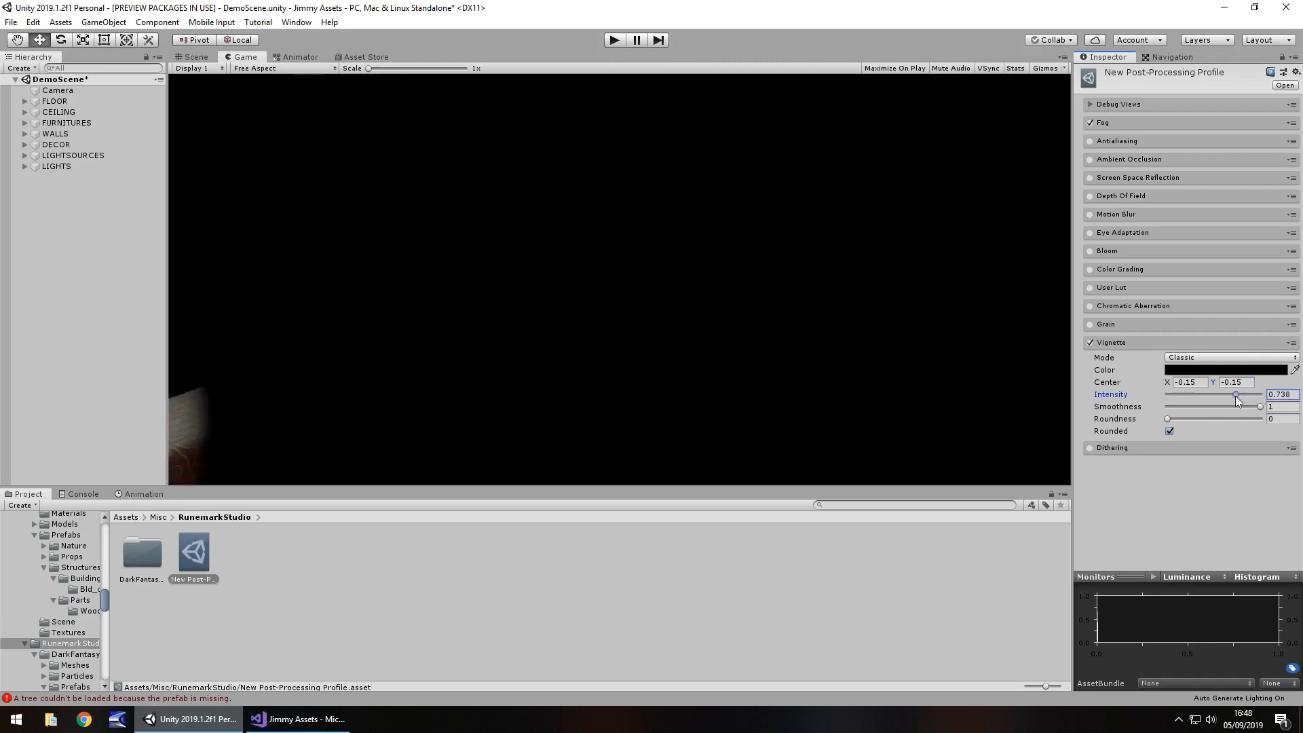
drag(1236, 395, 1163, 395)
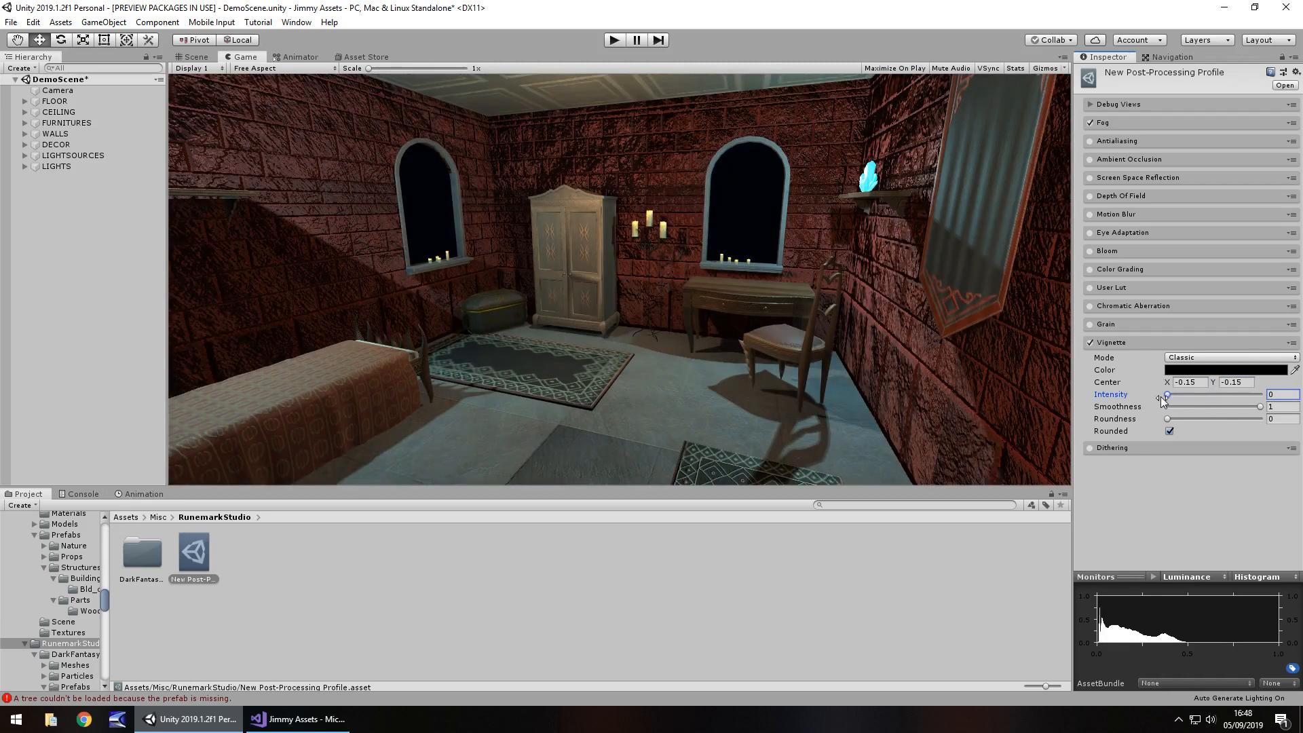
drag(1166, 395, 1210, 395)
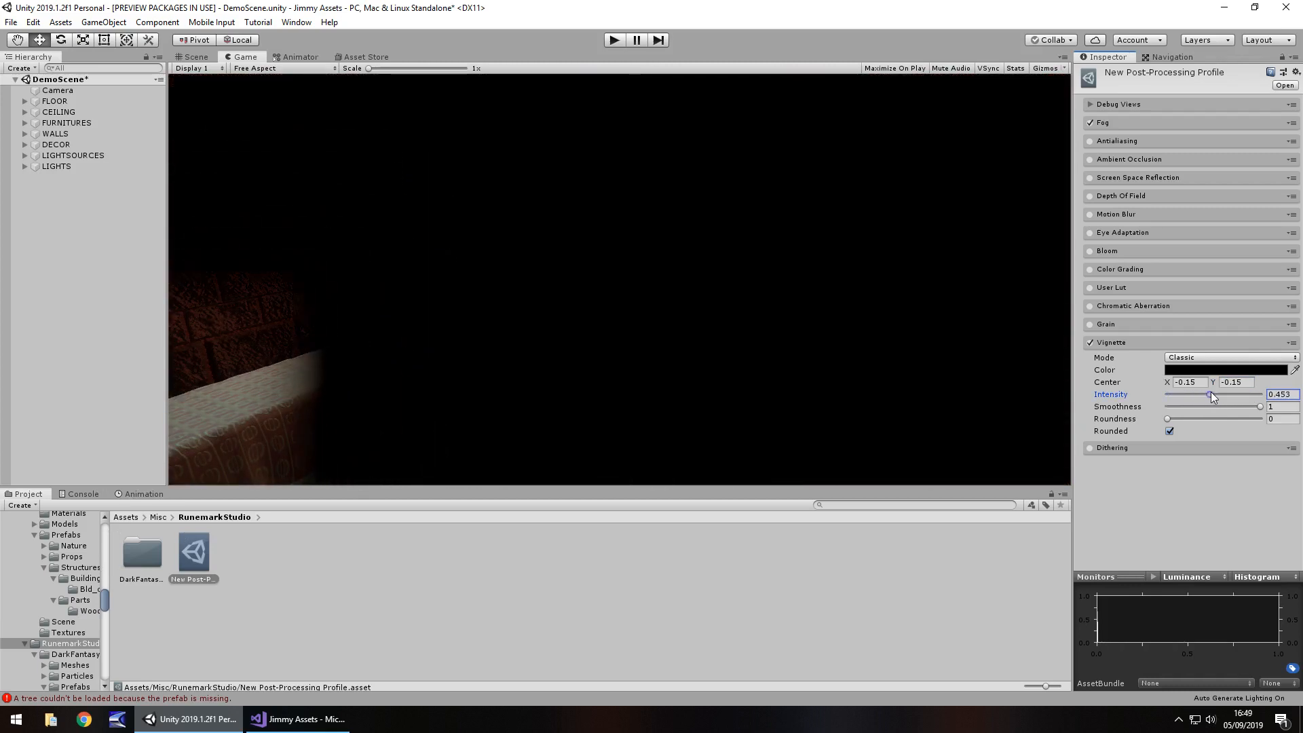
drag(1210, 393, 1220, 394)
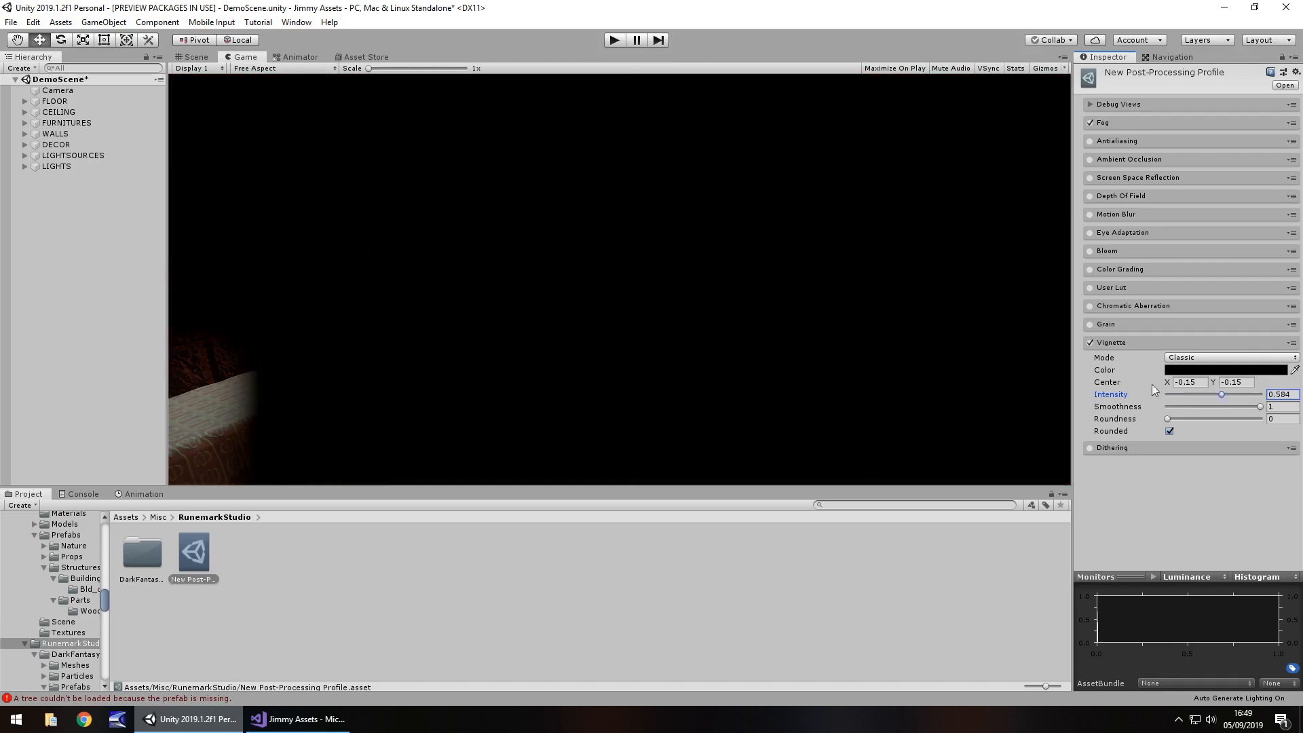
mouse_move(1131, 385)
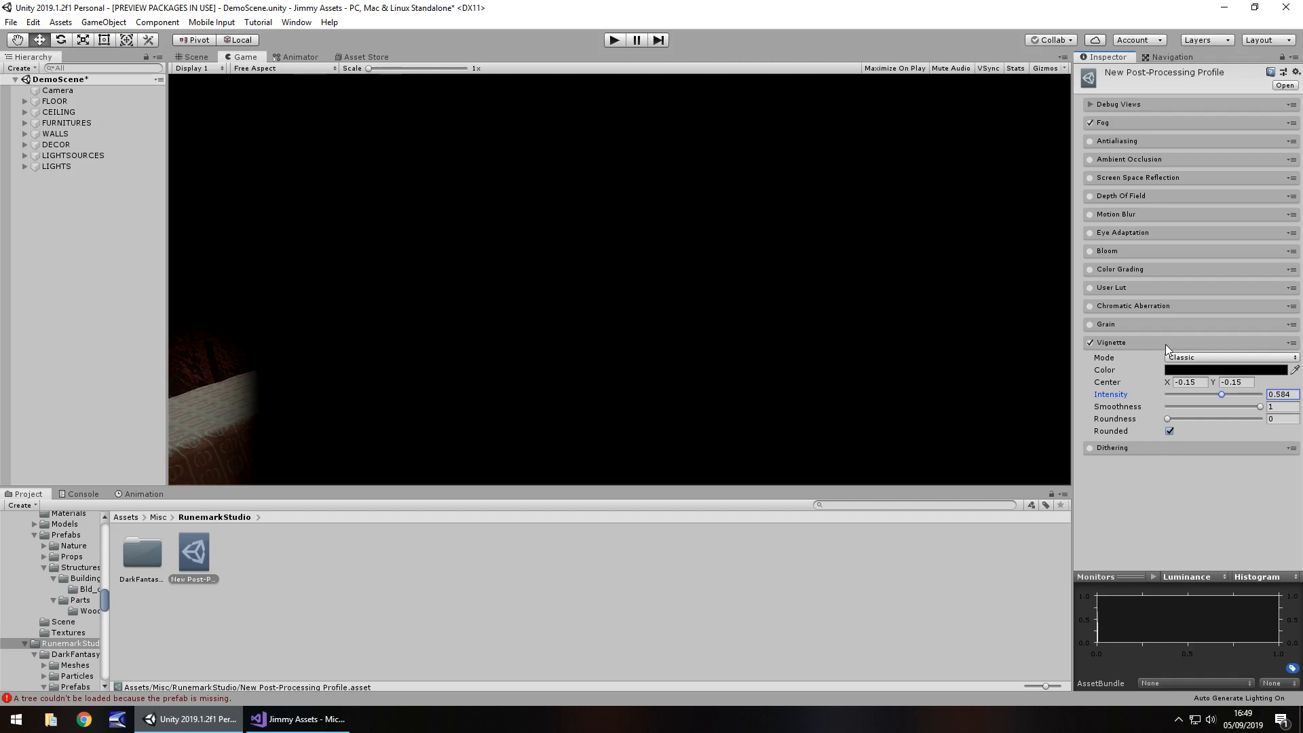
mouse_move(1159, 350)
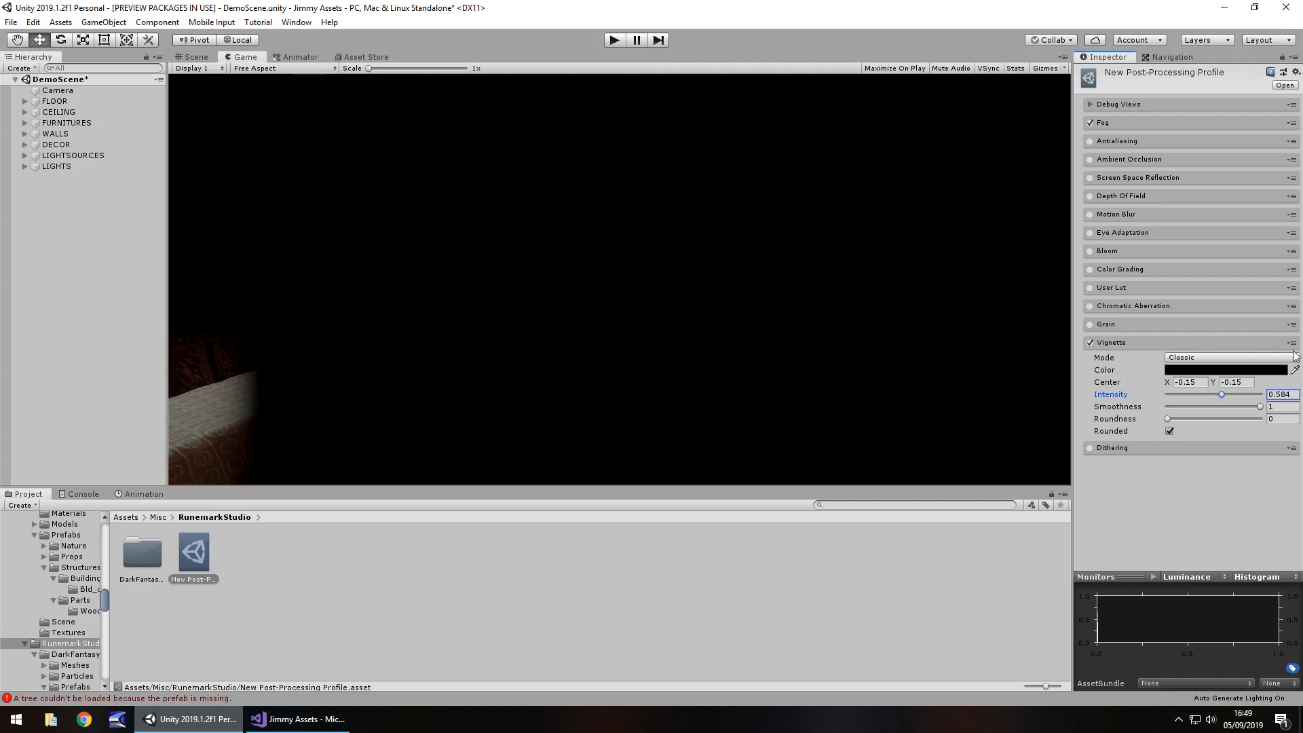
click(1286, 342)
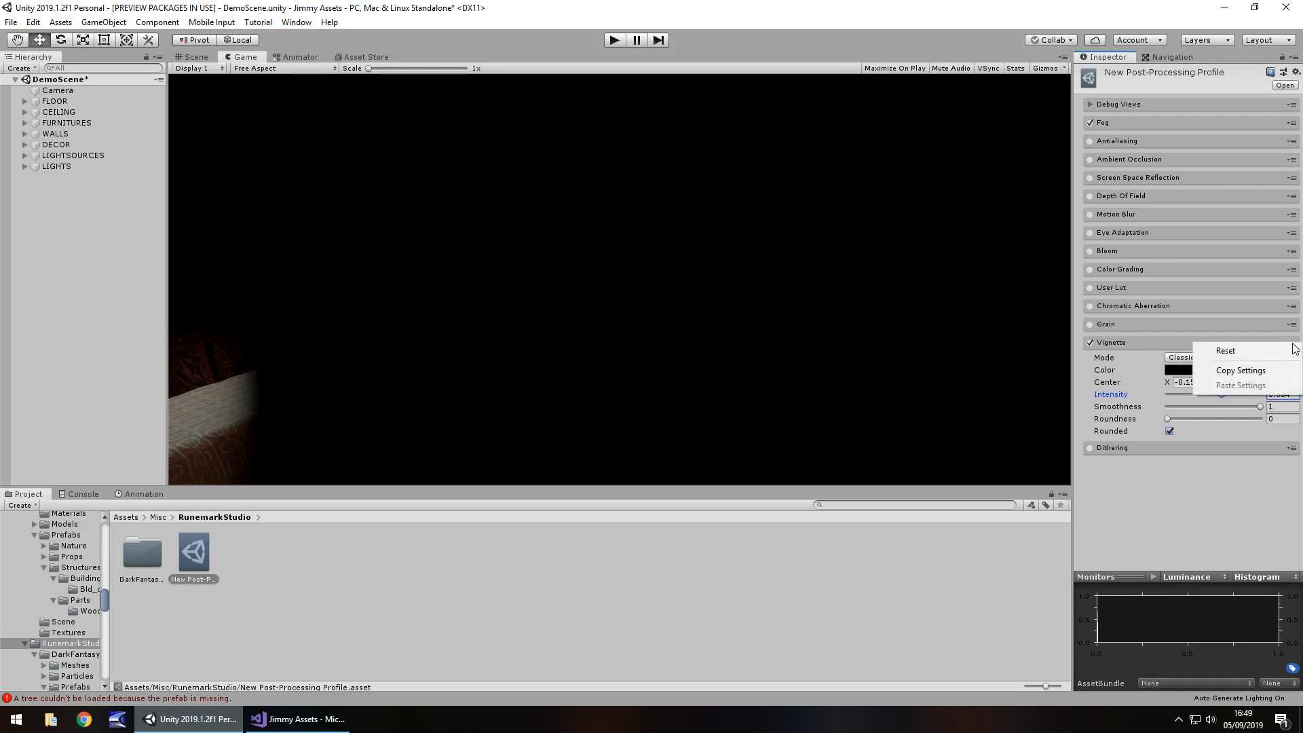
click(1224, 350)
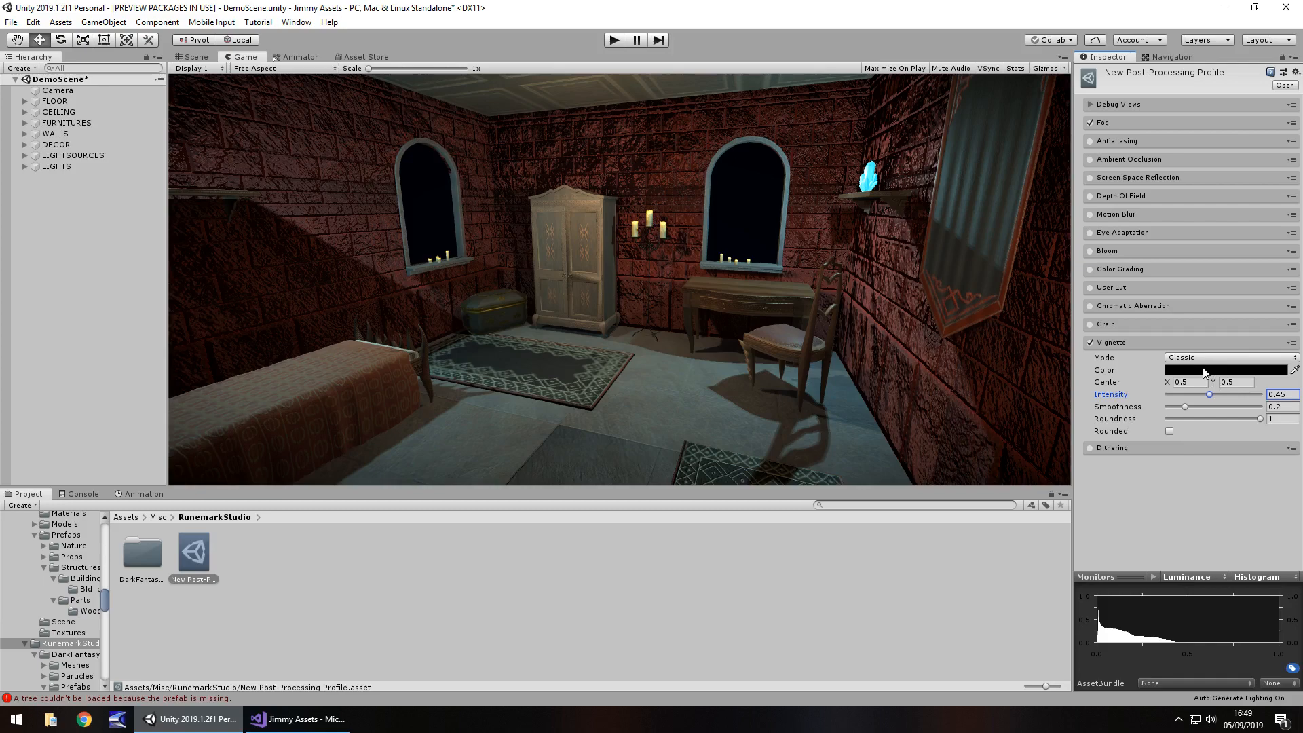
Make the vignette red with intensity about 0.78 and smoothness 0.35, trying Masked mode before returning to Classic
click(1222, 369)
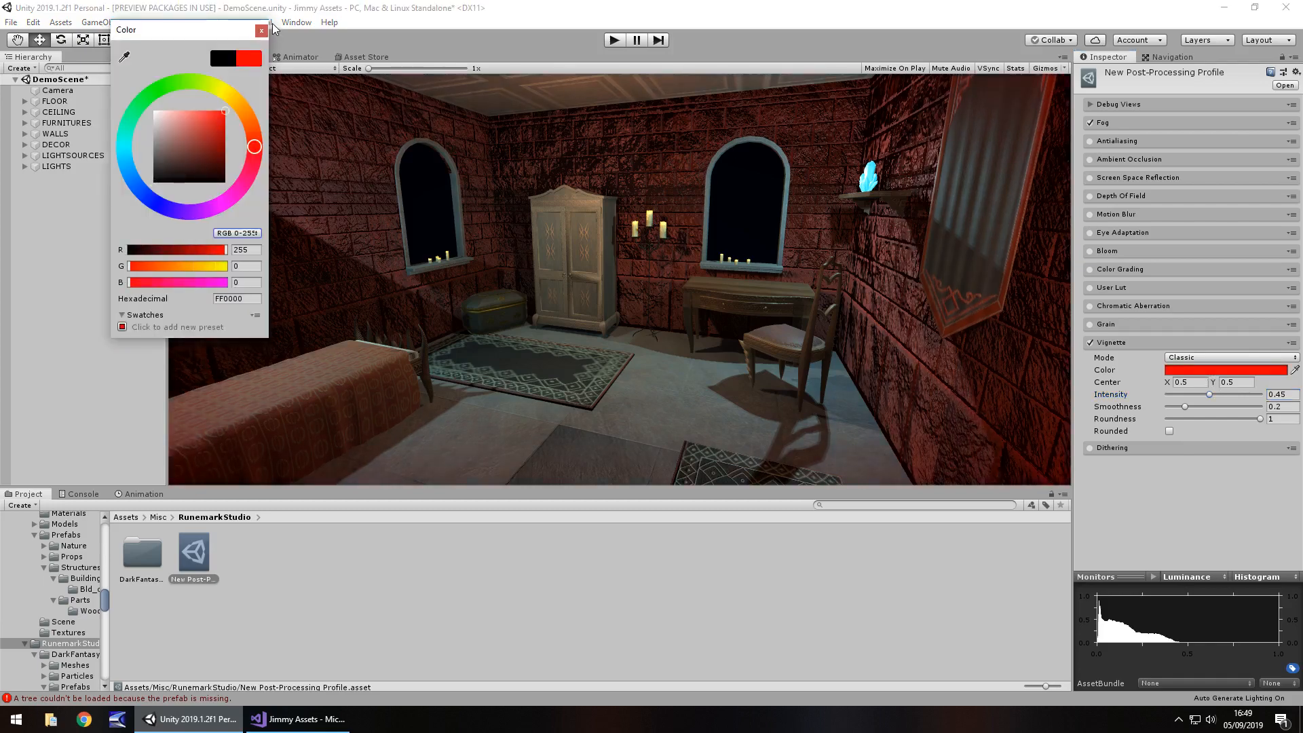
drag(1209, 393, 1238, 393)
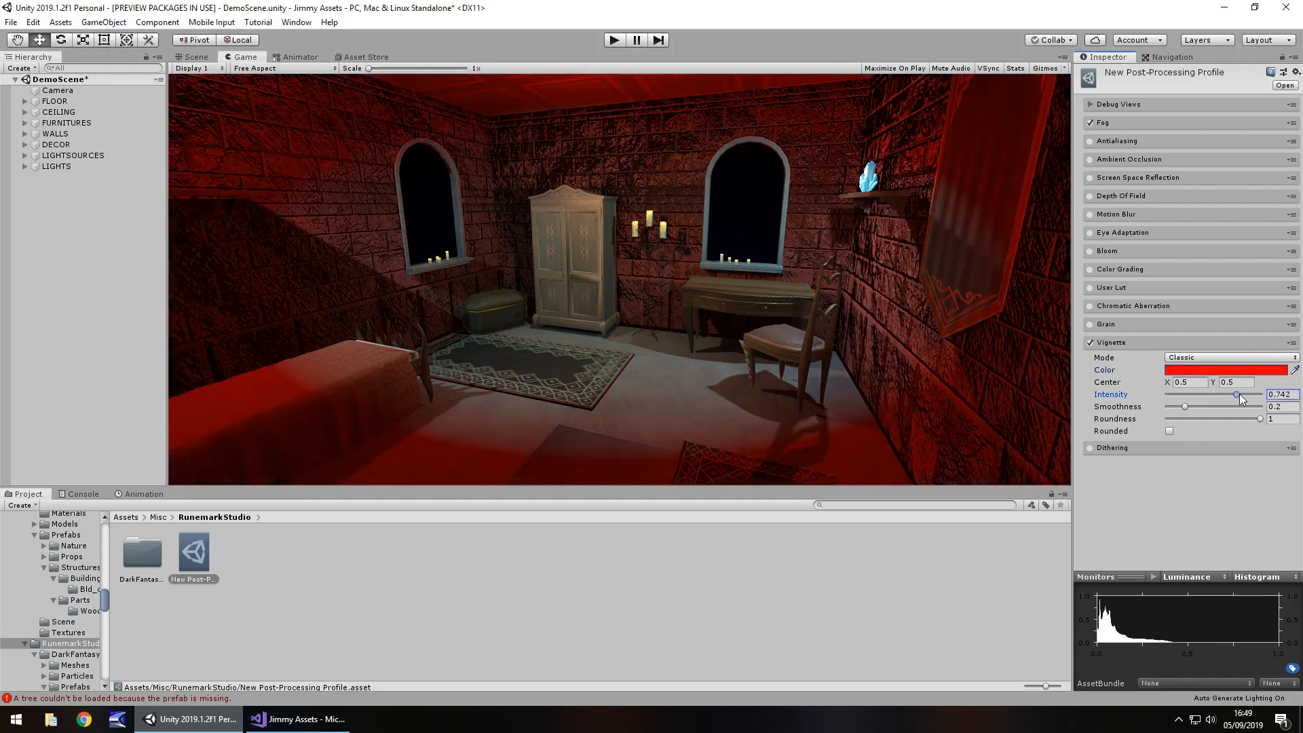
drag(1186, 406, 1201, 406)
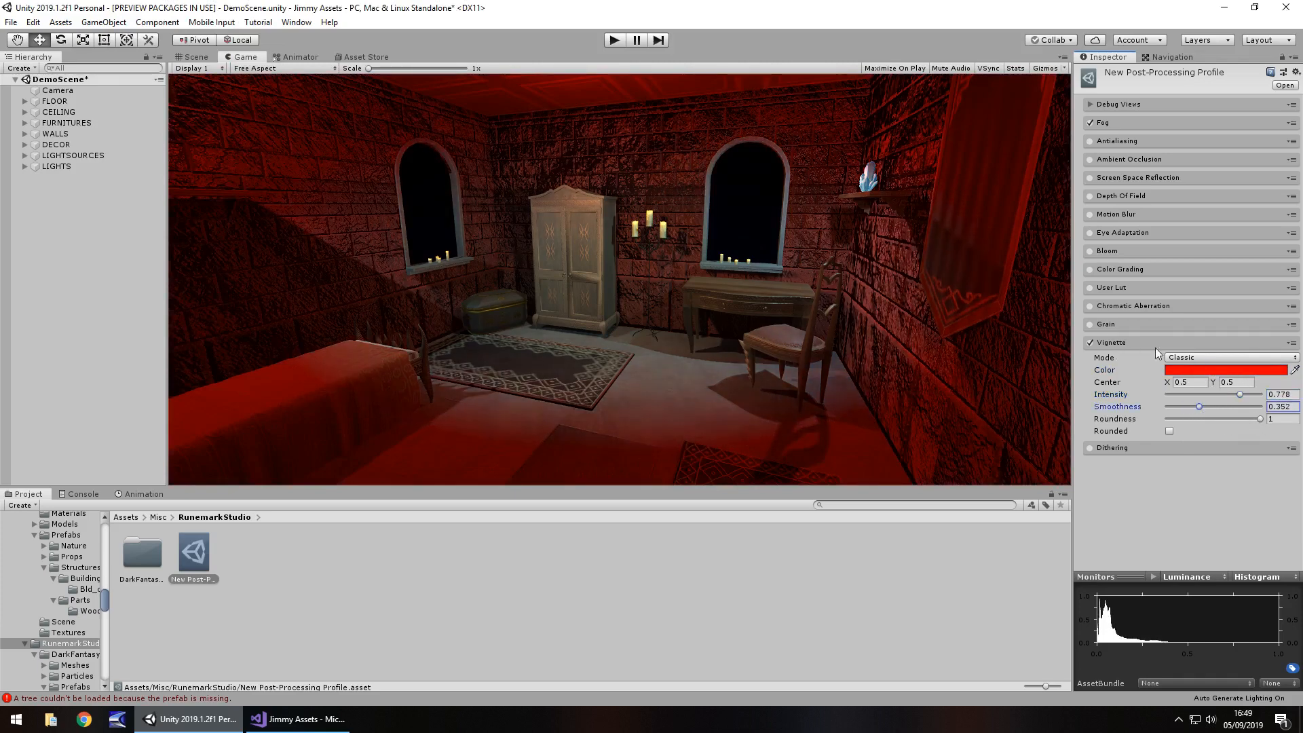
click(1230, 357)
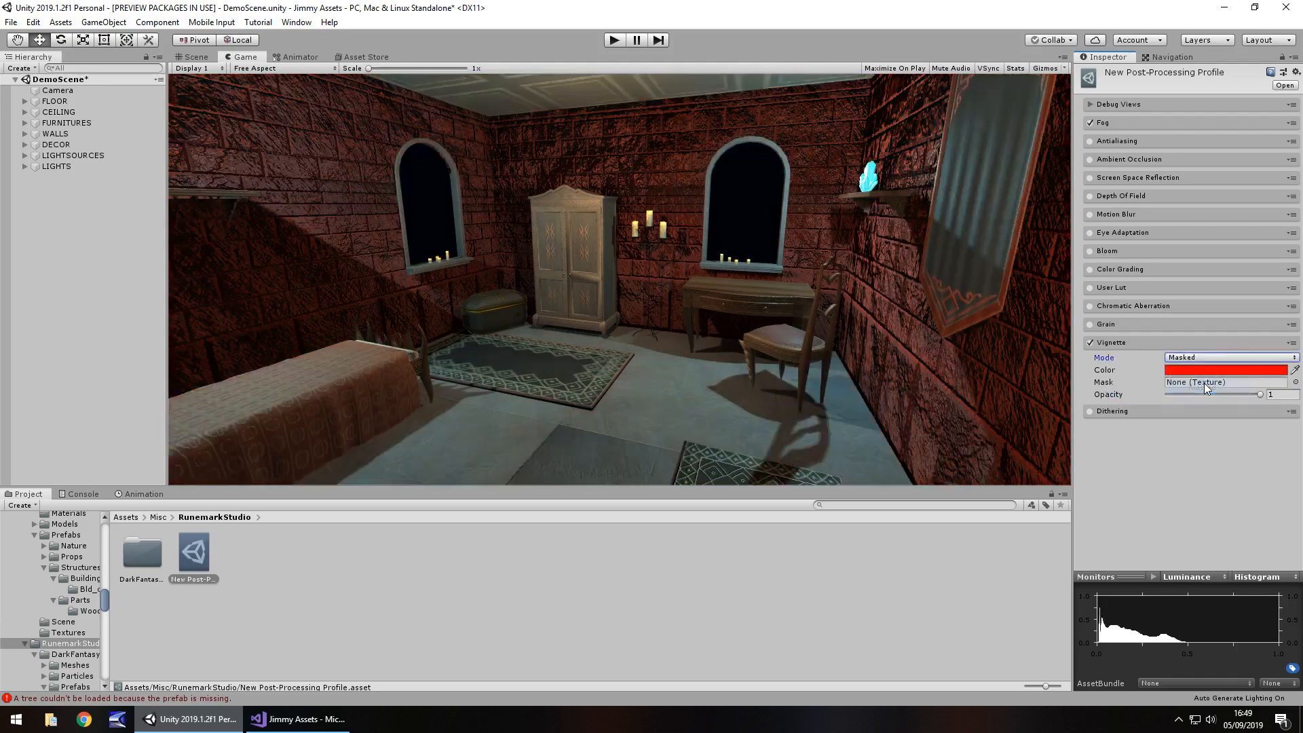
click(1230, 357)
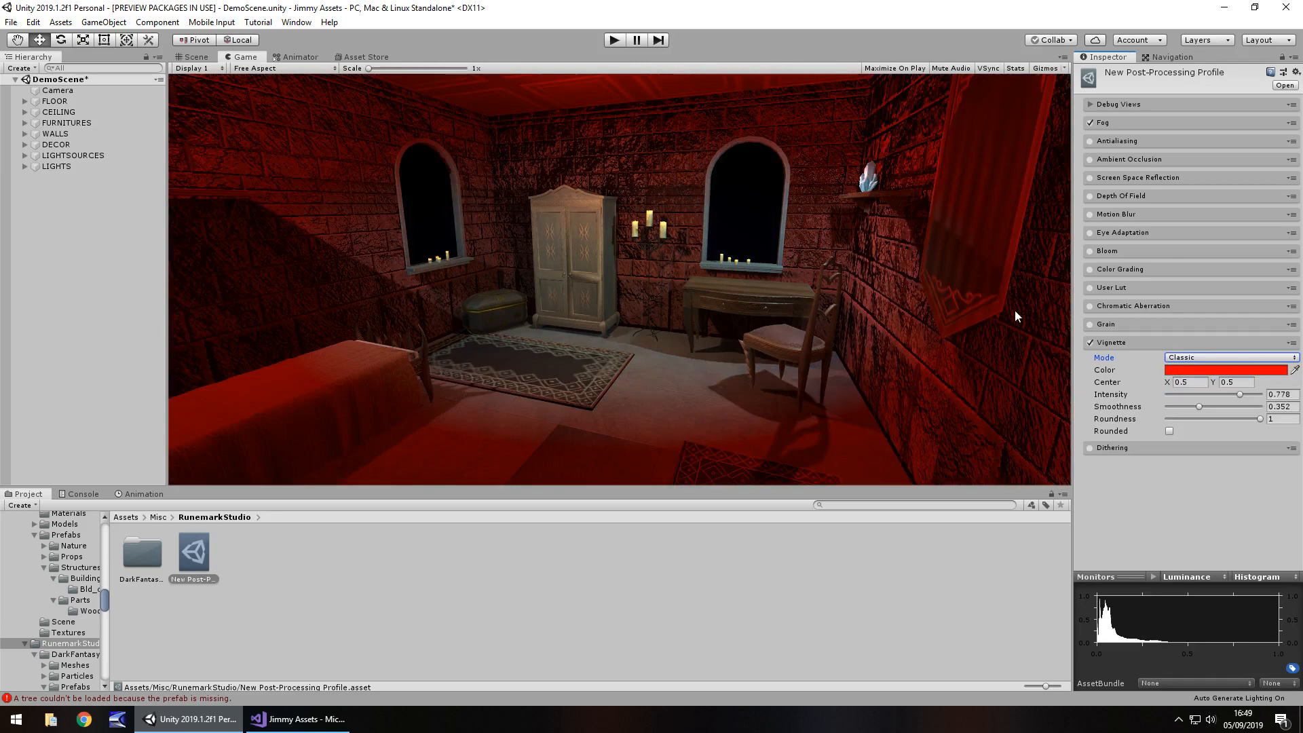
Change the vignette colour from red to a very dark blue-black
click(1225, 370)
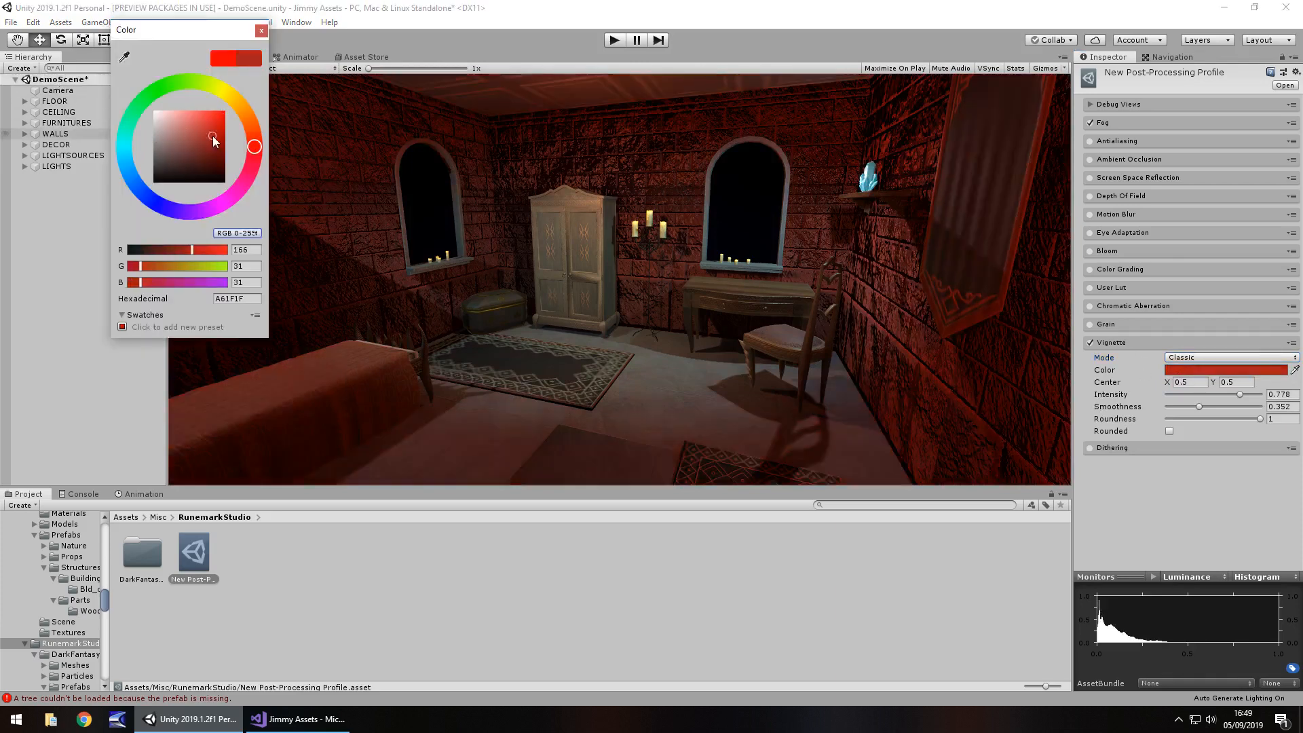
click(260, 29)
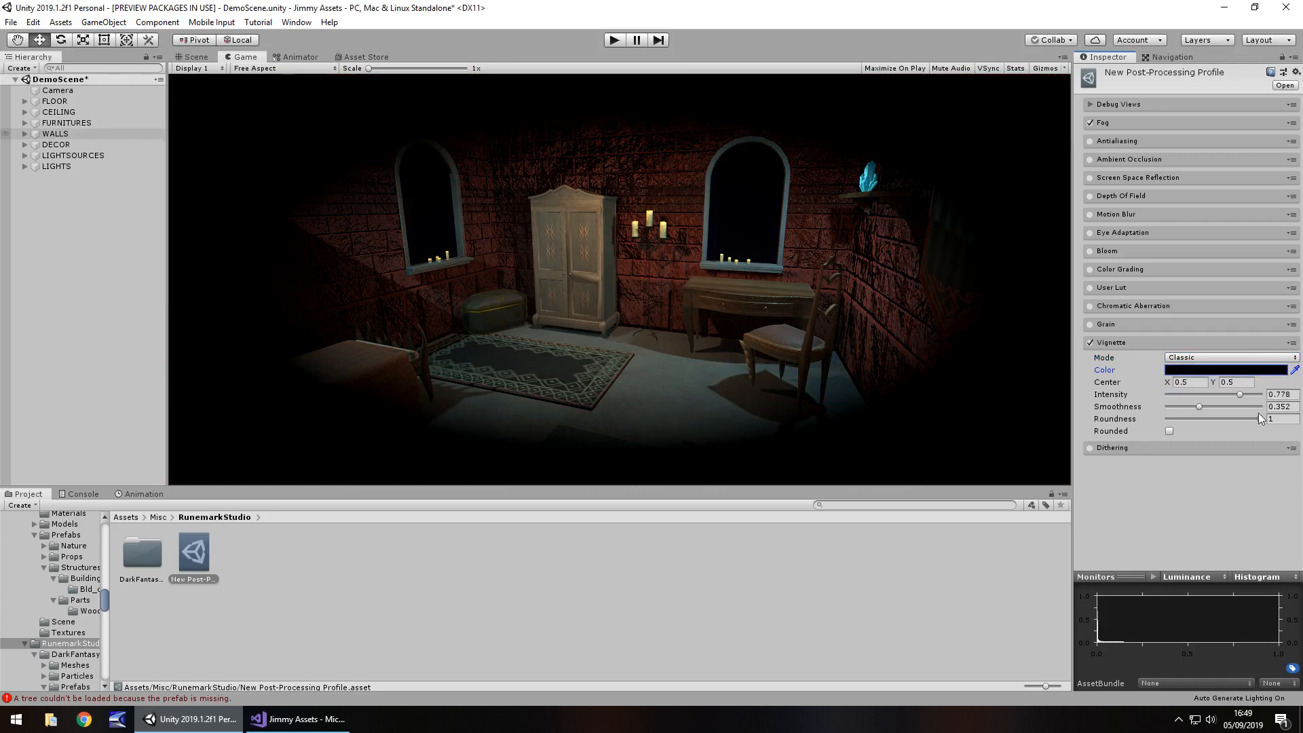
mouse_move(1102, 418)
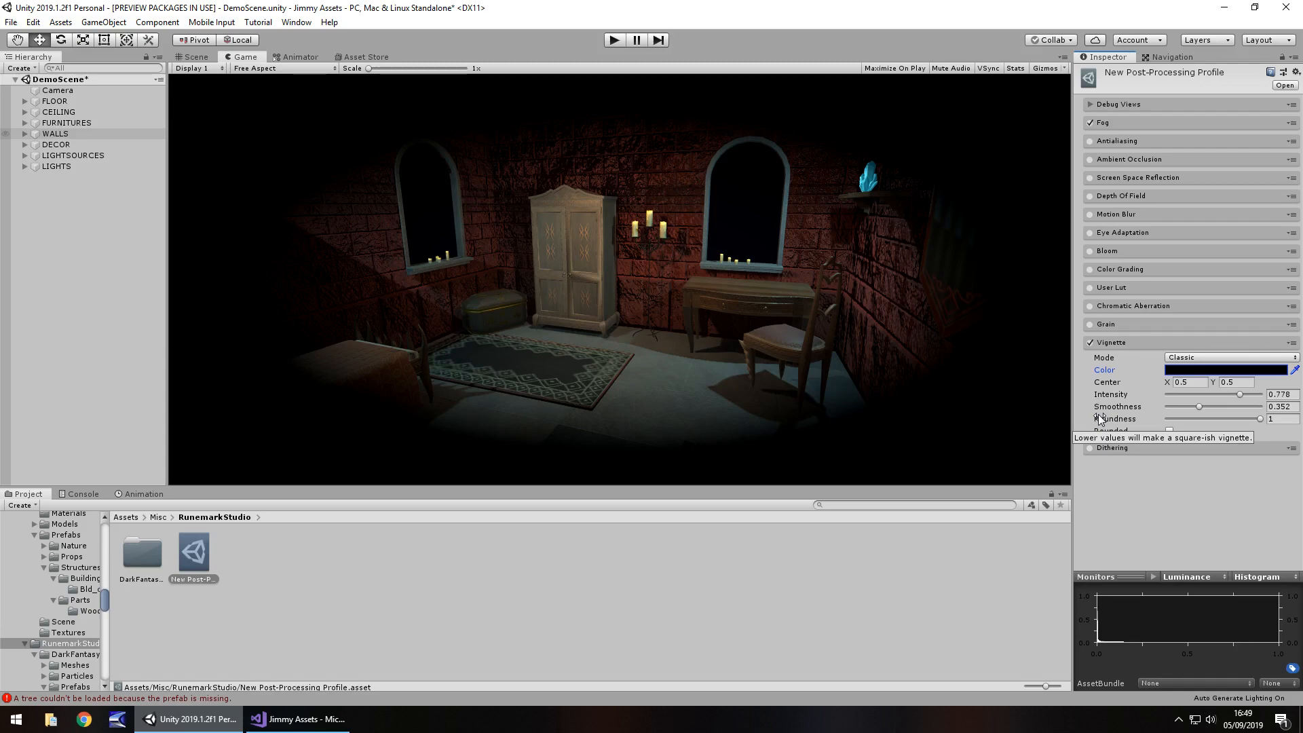
mouse_move(460, 342)
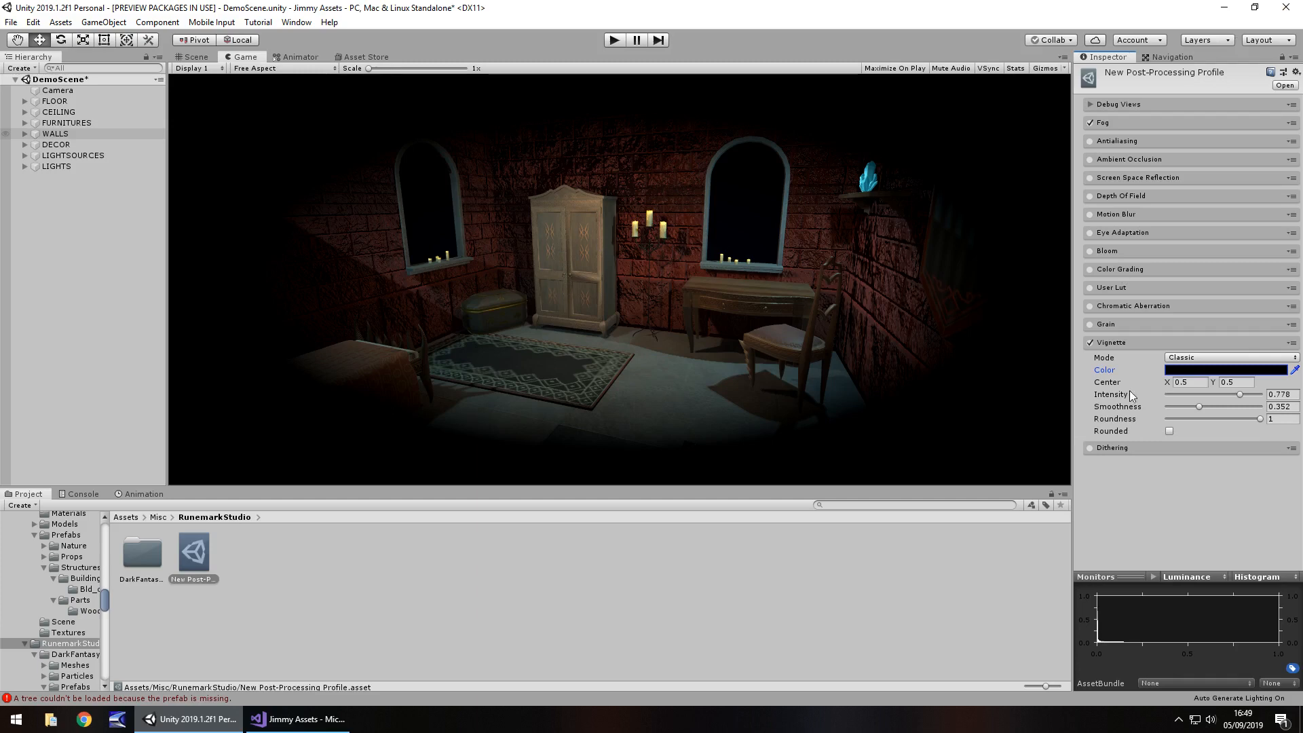
Nudge the reset black vignette's intensity up to about 0.54
drag(1263, 393, 1210, 393)
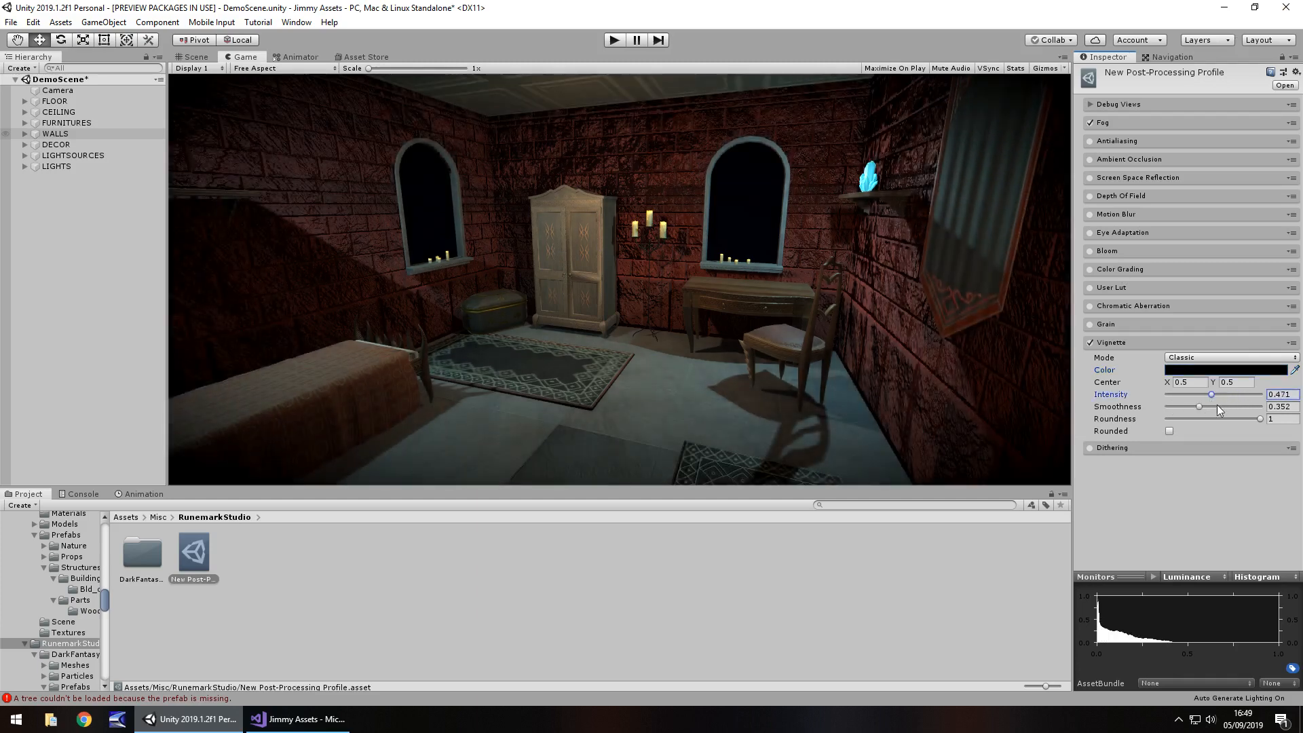
drag(1210, 393, 1261, 393)
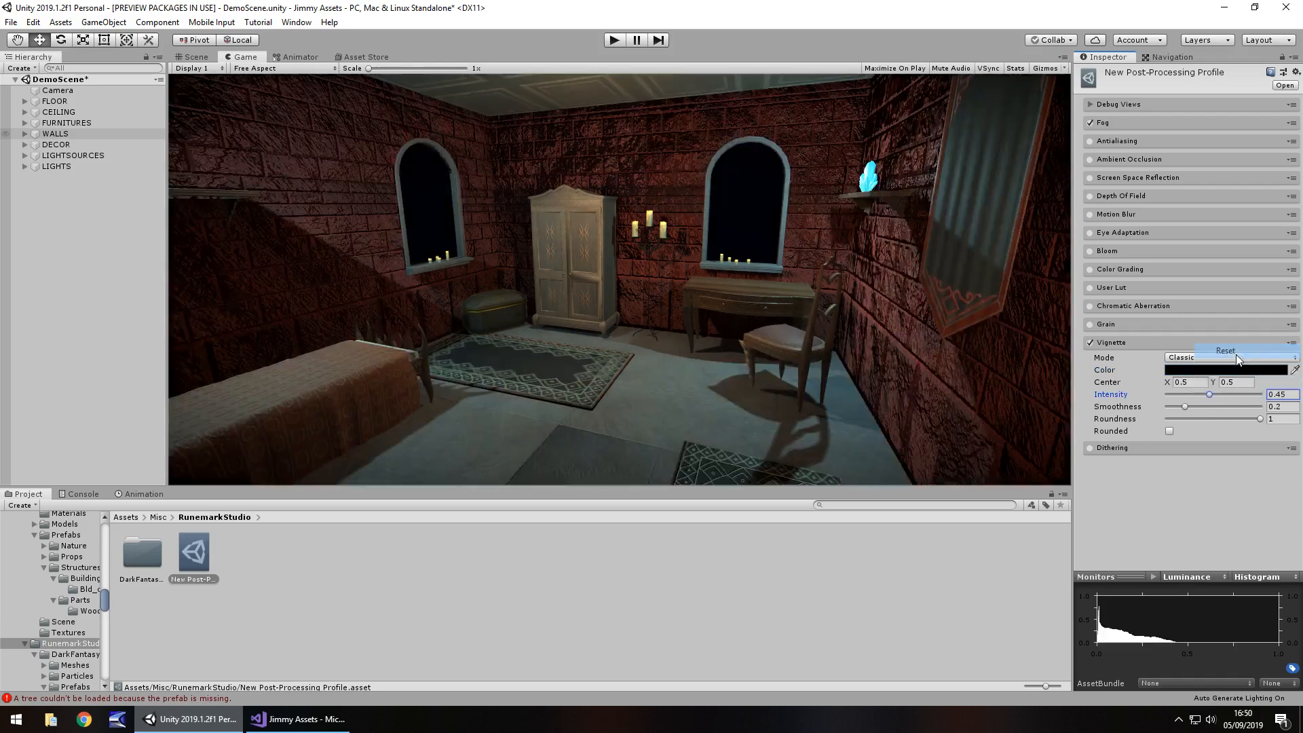
drag(1209, 394, 1213, 393)
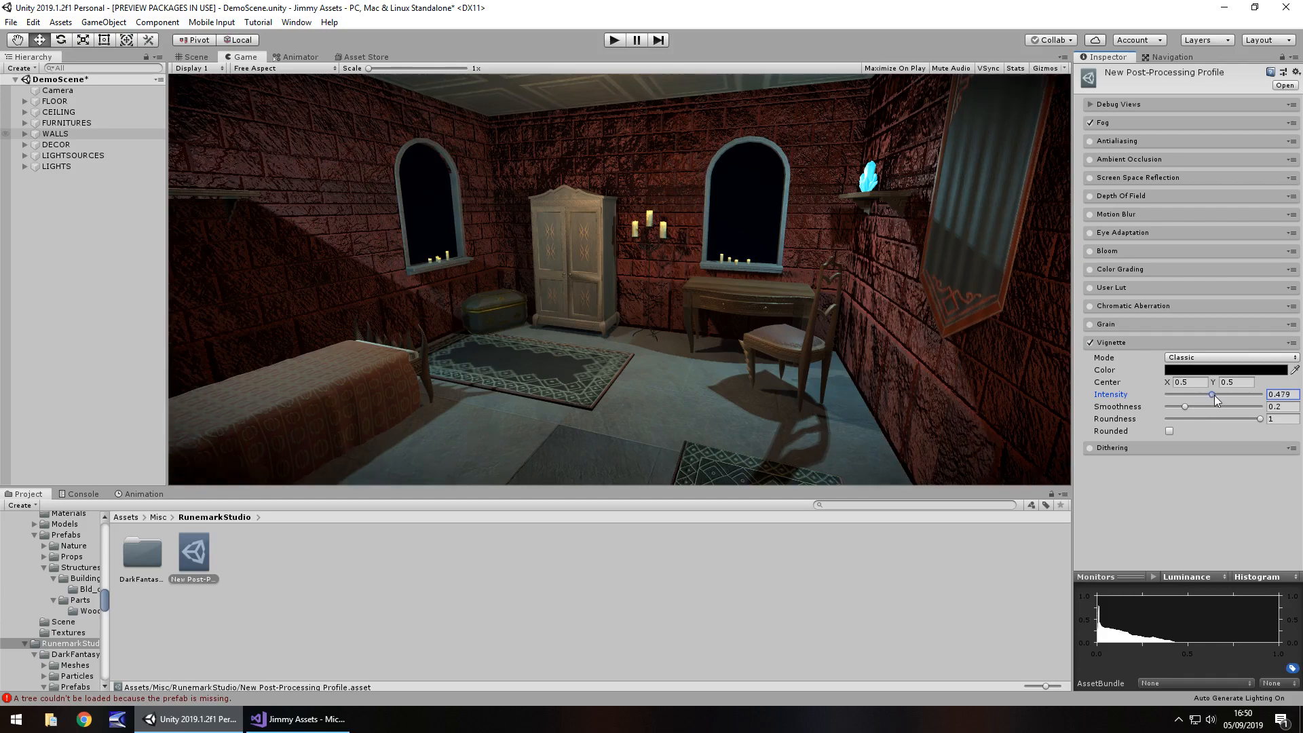
drag(1211, 394, 1217, 393)
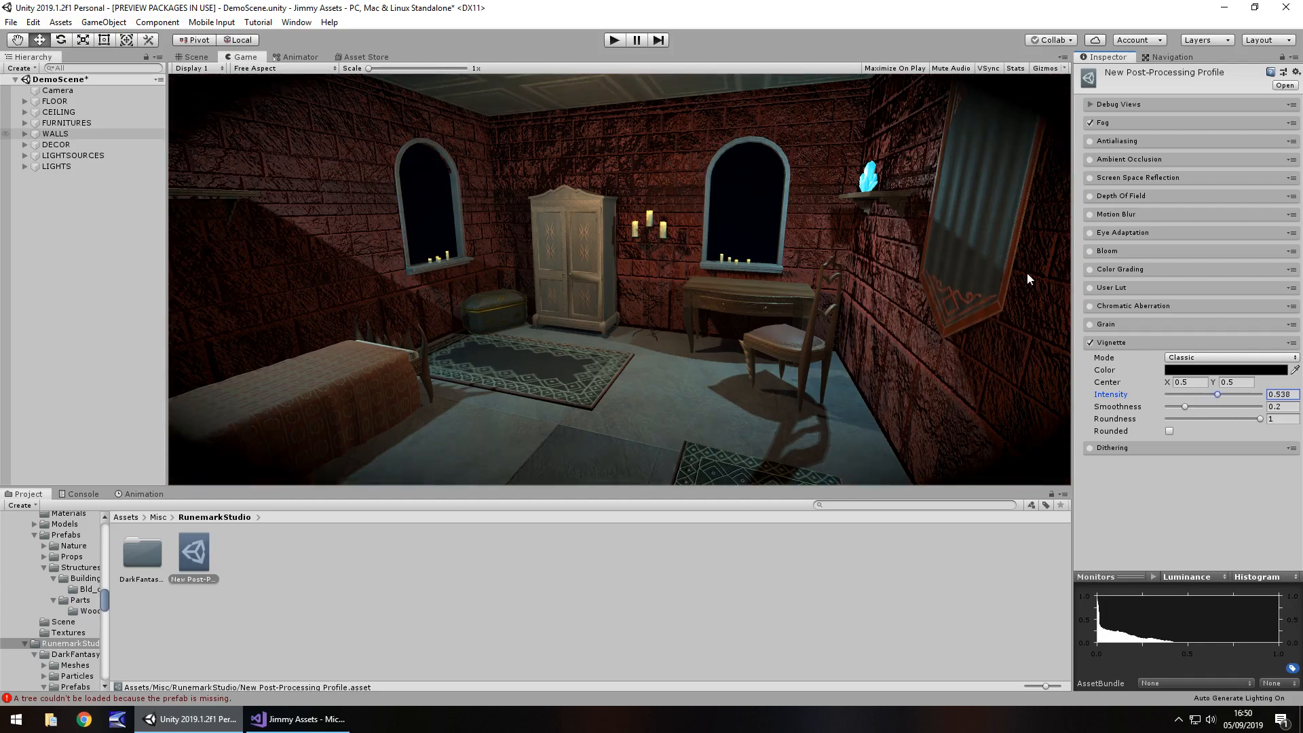
mouse_move(787, 284)
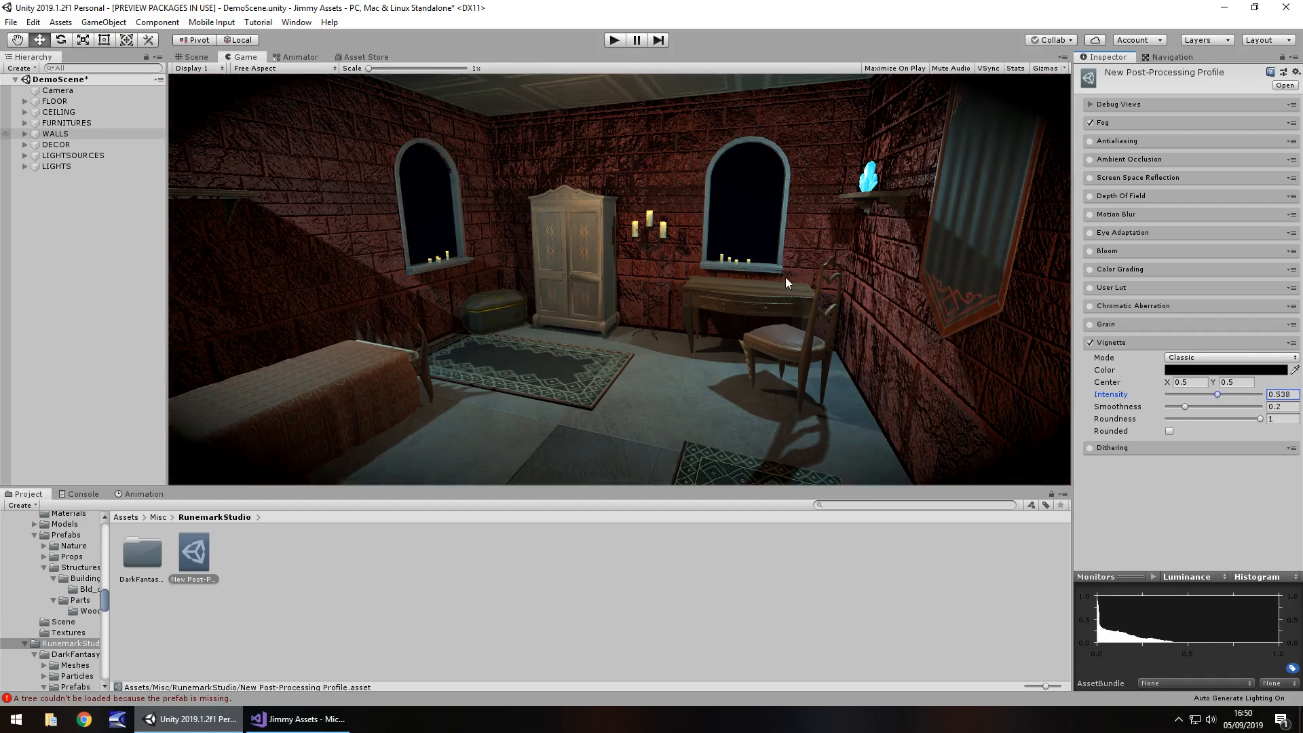
mouse_move(252, 597)
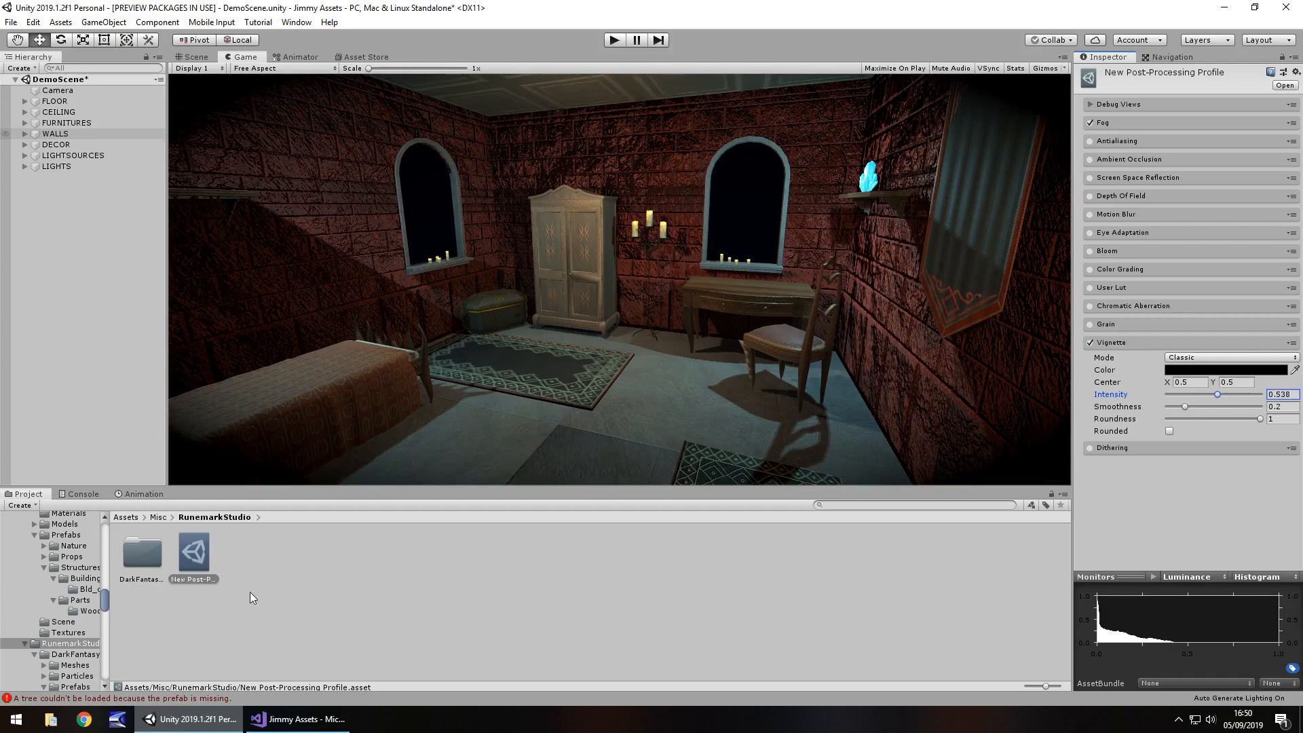
mouse_move(407, 520)
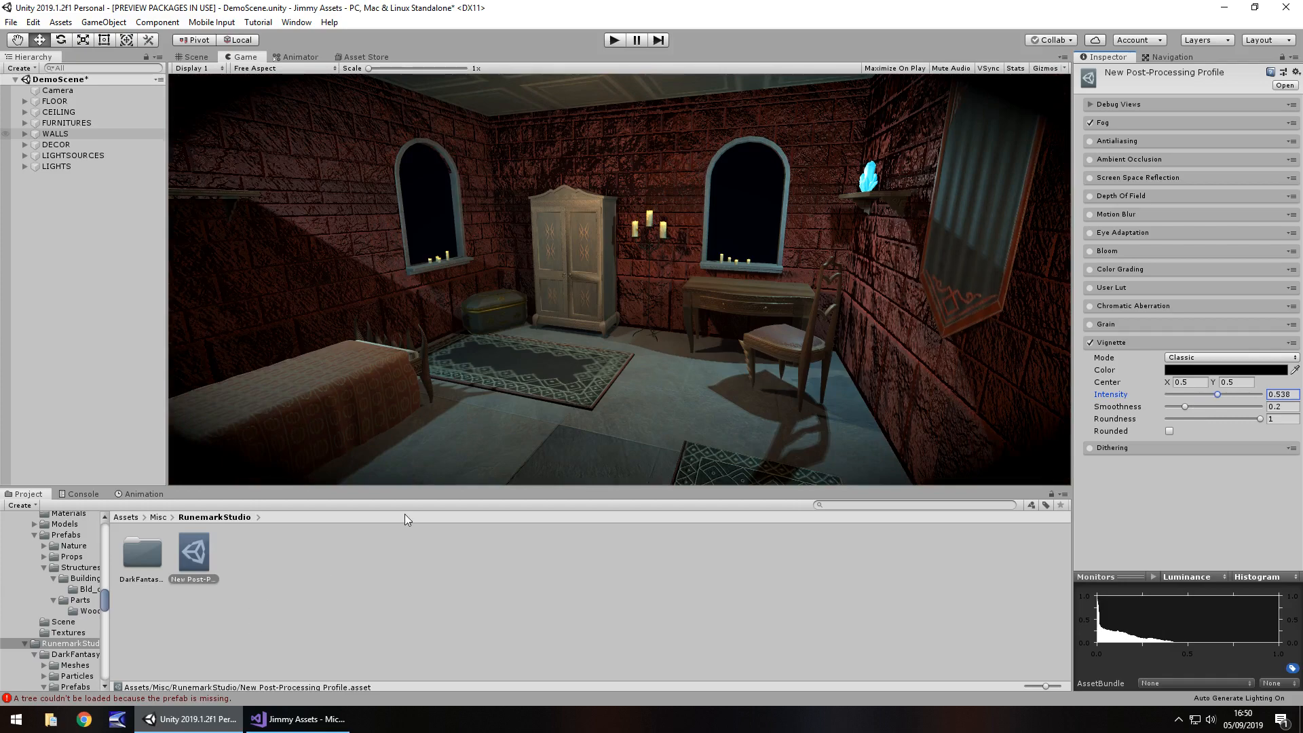